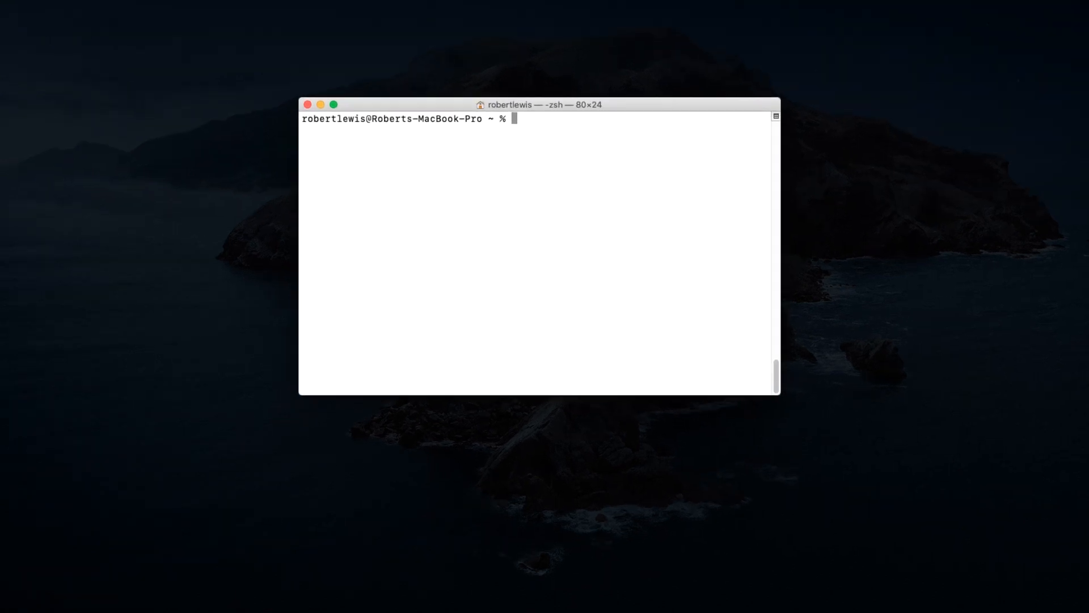
{"action": "type", "text": "npm install"}
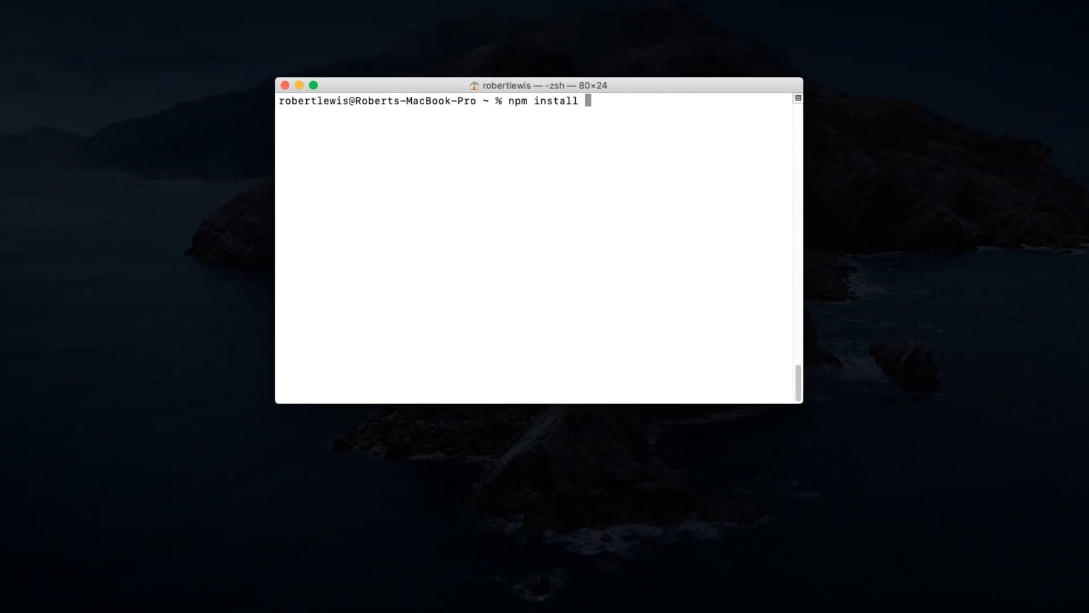
{"action": "type", "text": "-g"}
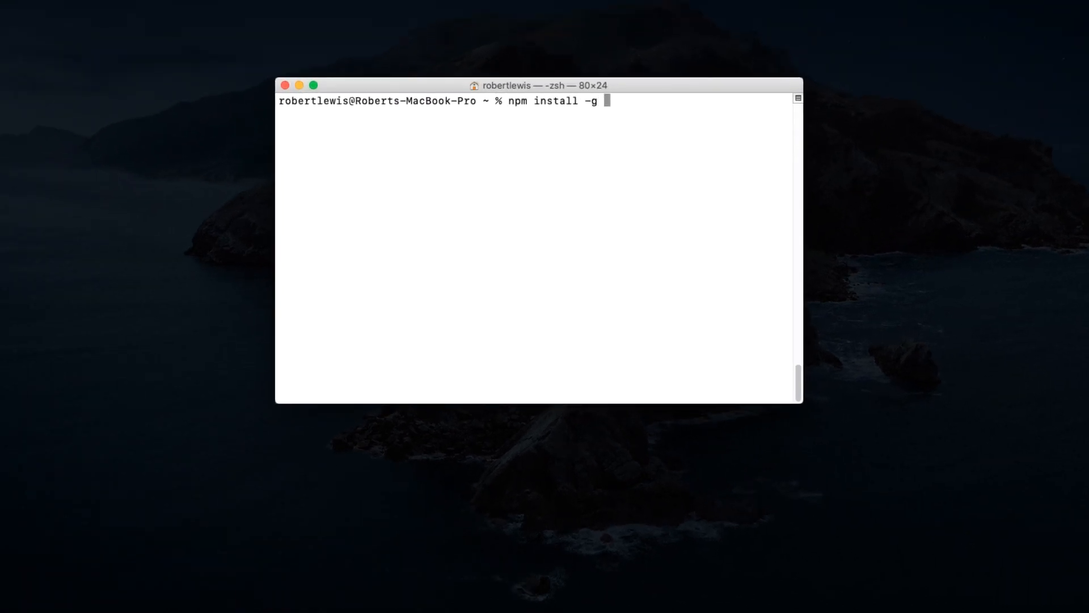
{"action": "type", "text": "@vue"}
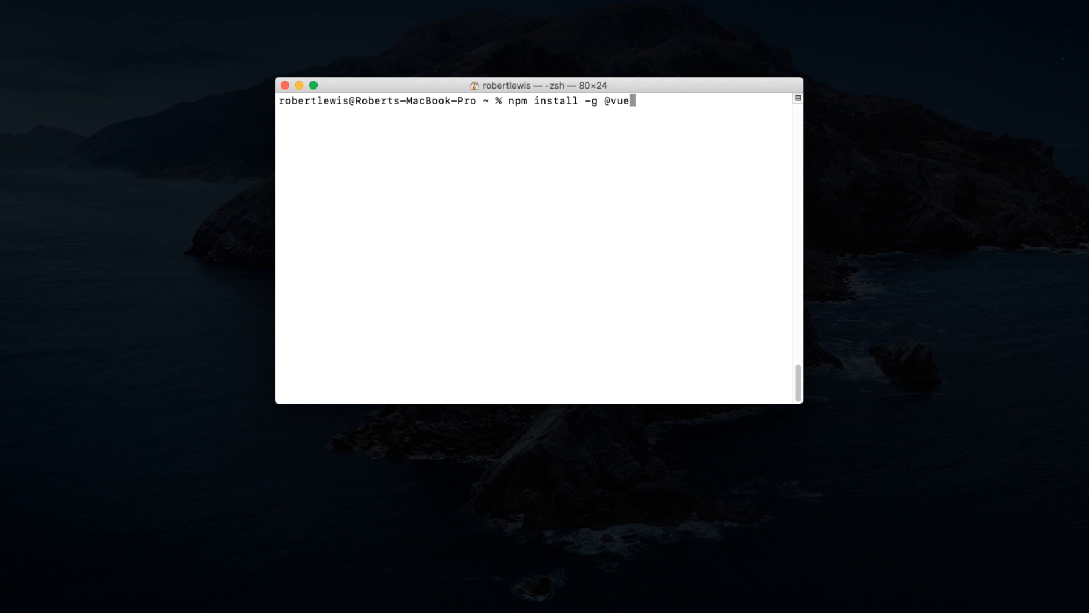
{"action": "type", "text": "/cli"}
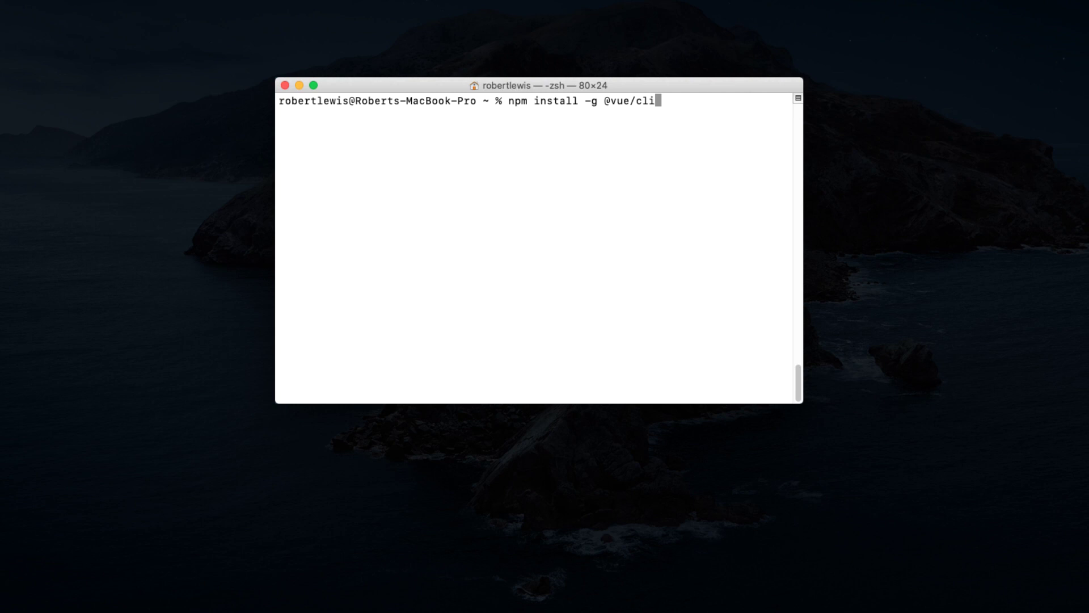
{"action": "key", "text": "Backspace"}
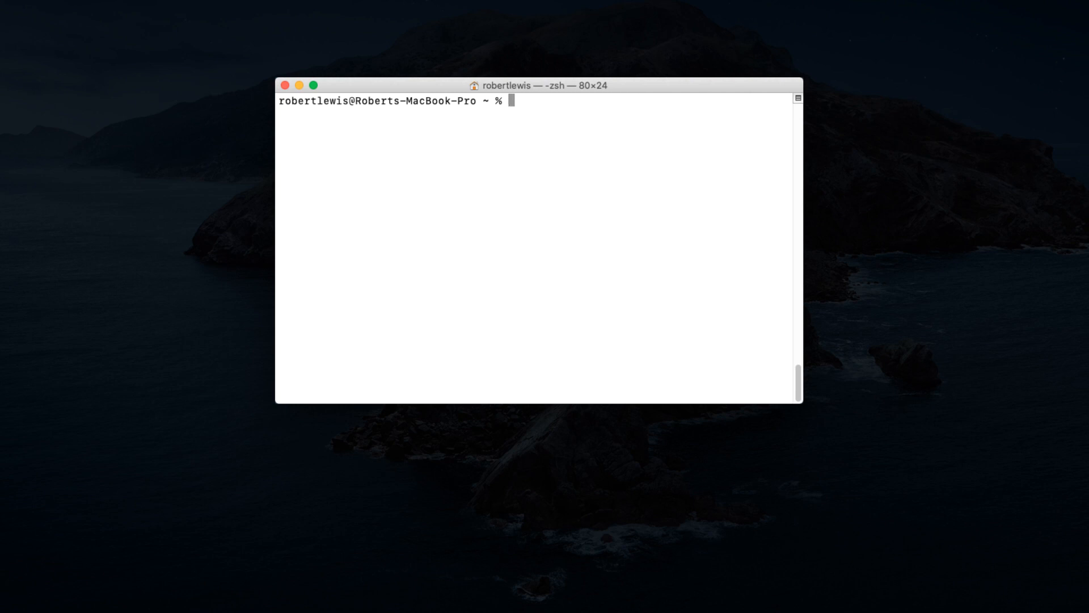
- Start generating the movie-night-picker project with vue create movie-night-picker
{"action": "type", "text": "vue c"}
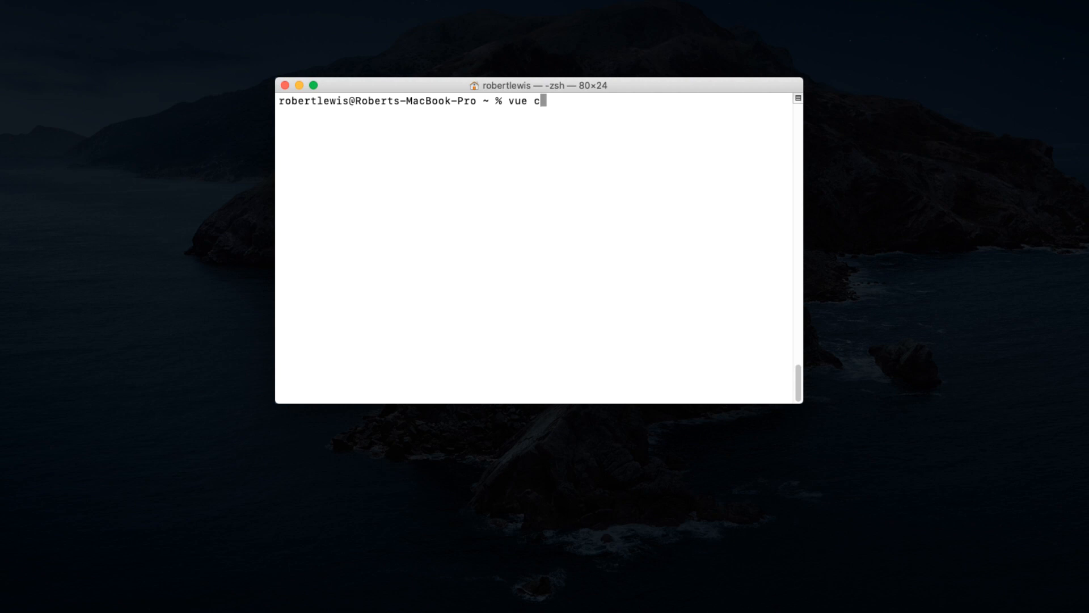
{"action": "type", "text": "reate movie"}
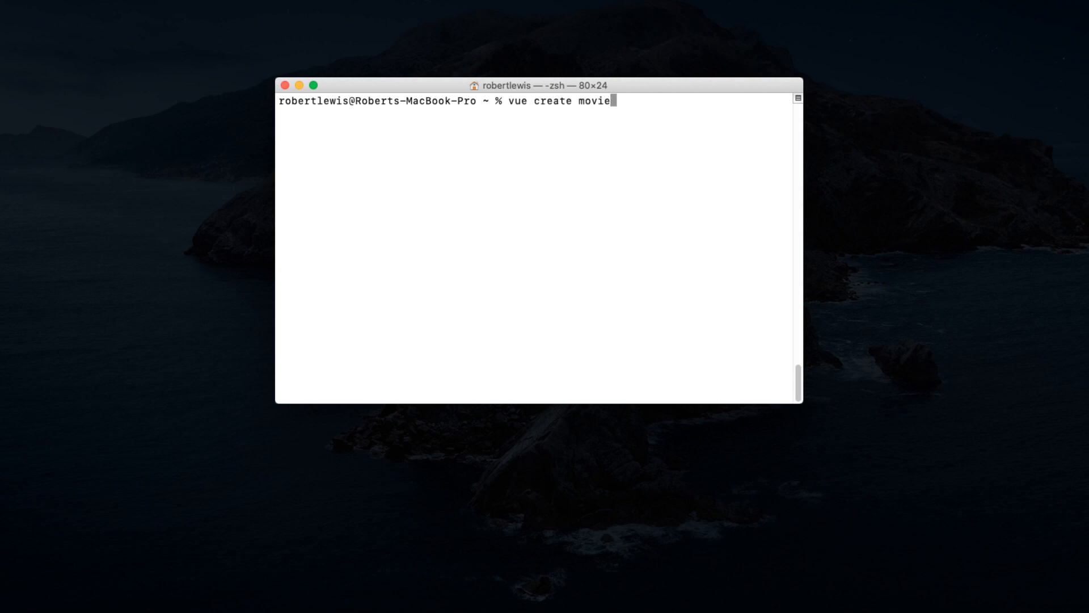
{"action": "type", "text": "-night"}
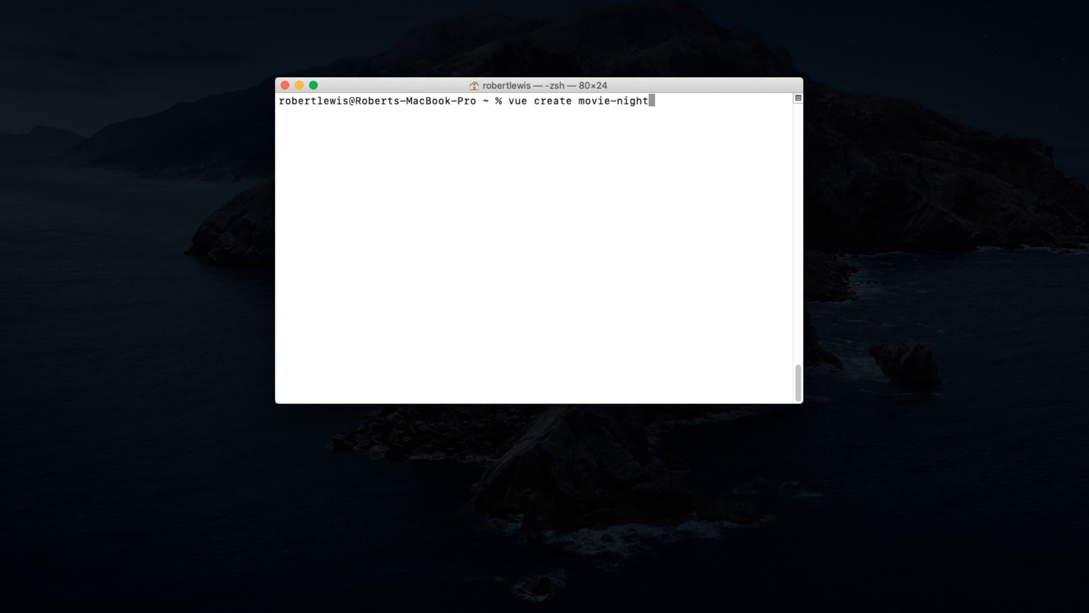
{"action": "type", "text": "-picker"}
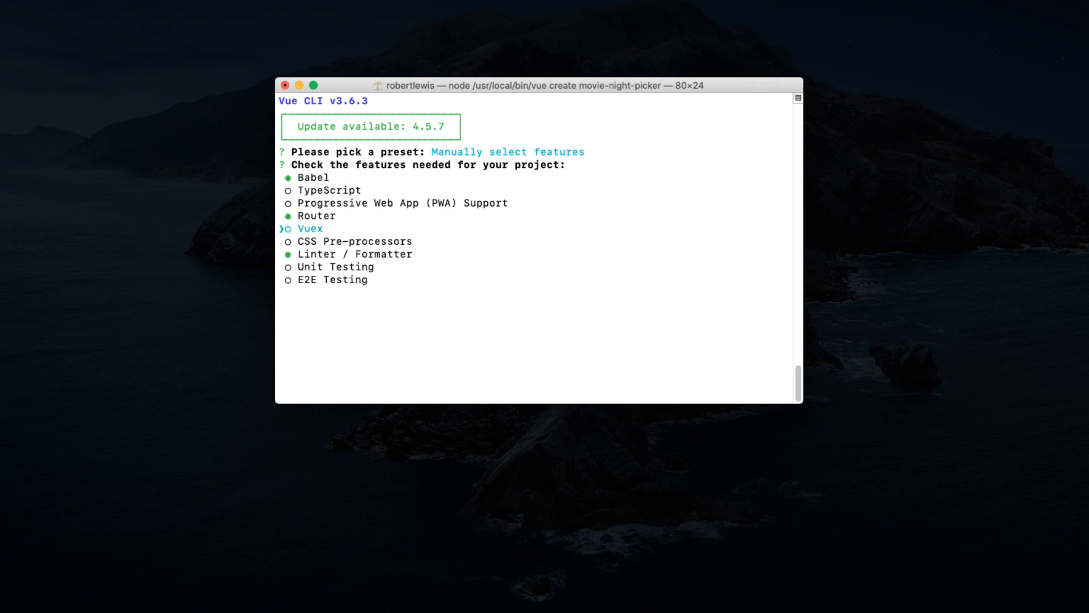
- Add Vuex to the features, enable router history mode, and keep configs in dedicated files
{"action": "key", "text": "space"}
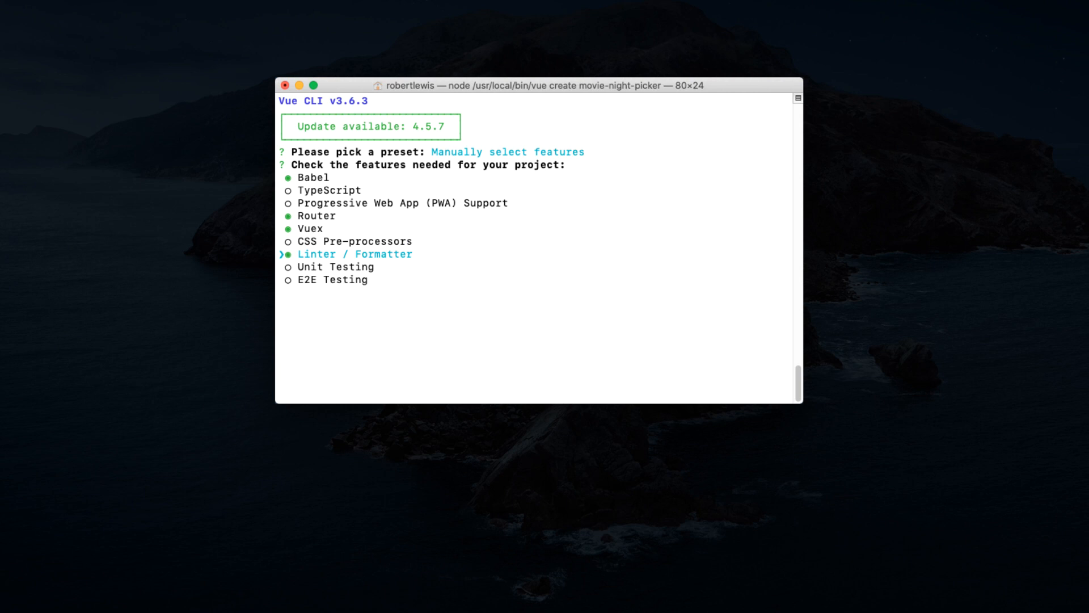
{"action": "key", "text": "enter"}
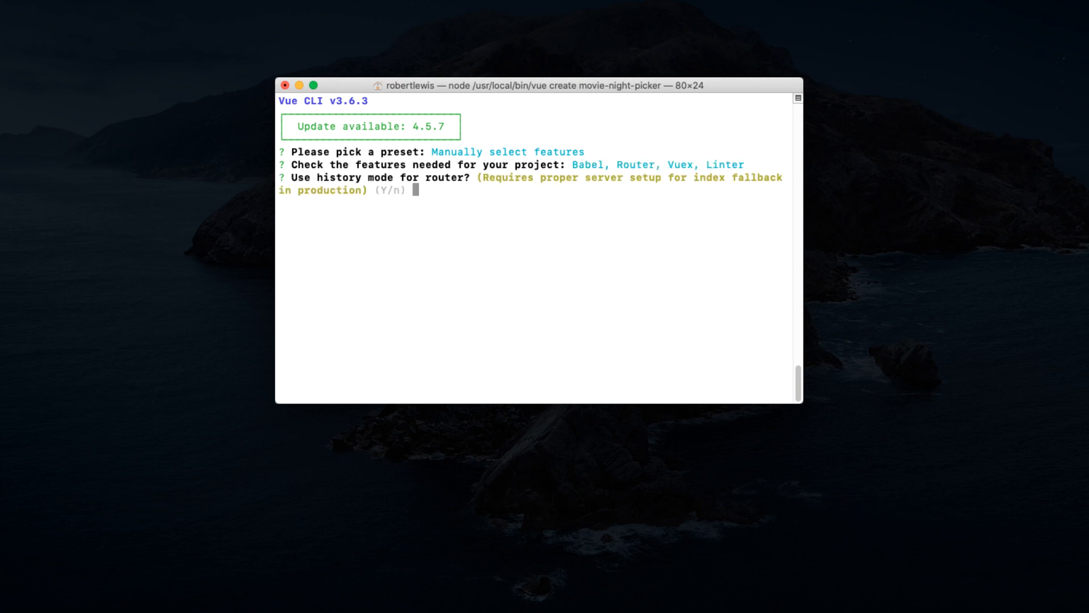
{"action": "key", "text": "y"}
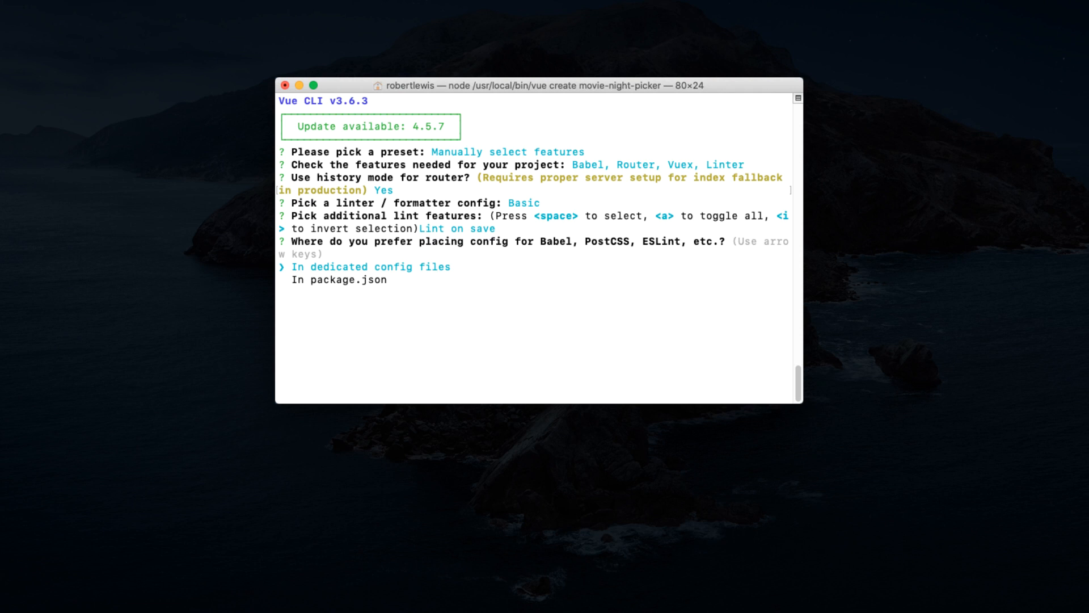
{"action": "key", "text": "enter"}
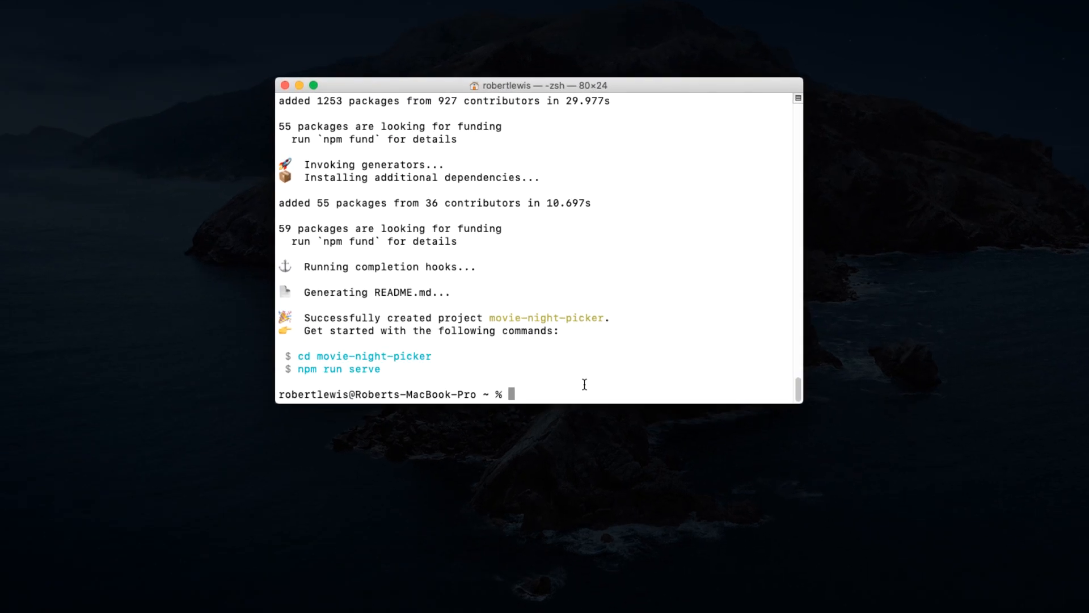
- Change into the movie-night-picker folder and begin a vue add command
{"action": "double_click", "coordinate": [306, 356]}
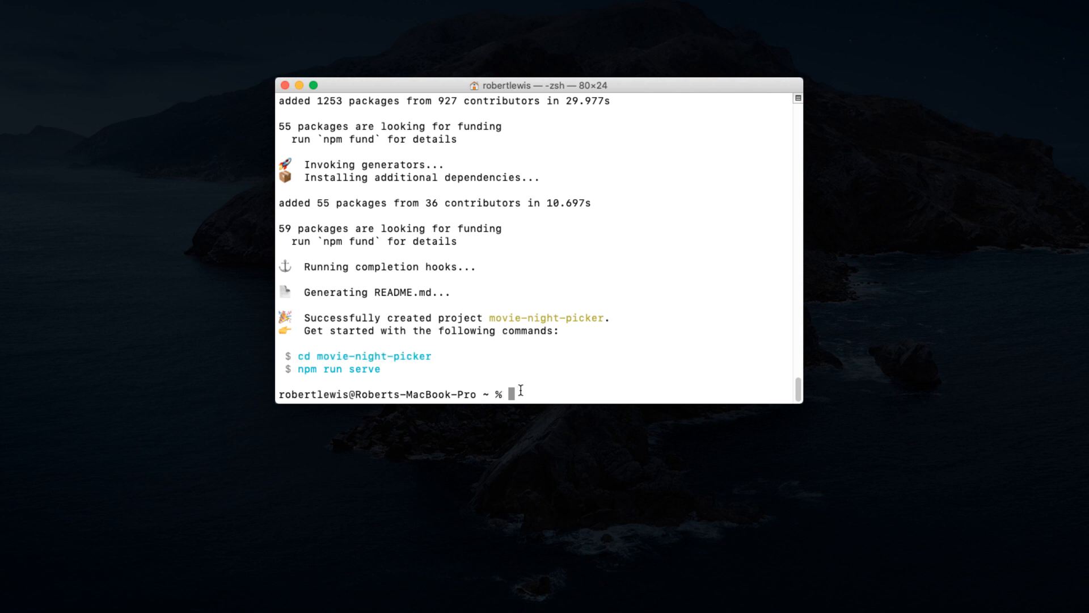
{"action": "type", "text": "cd movie-night-picker"}
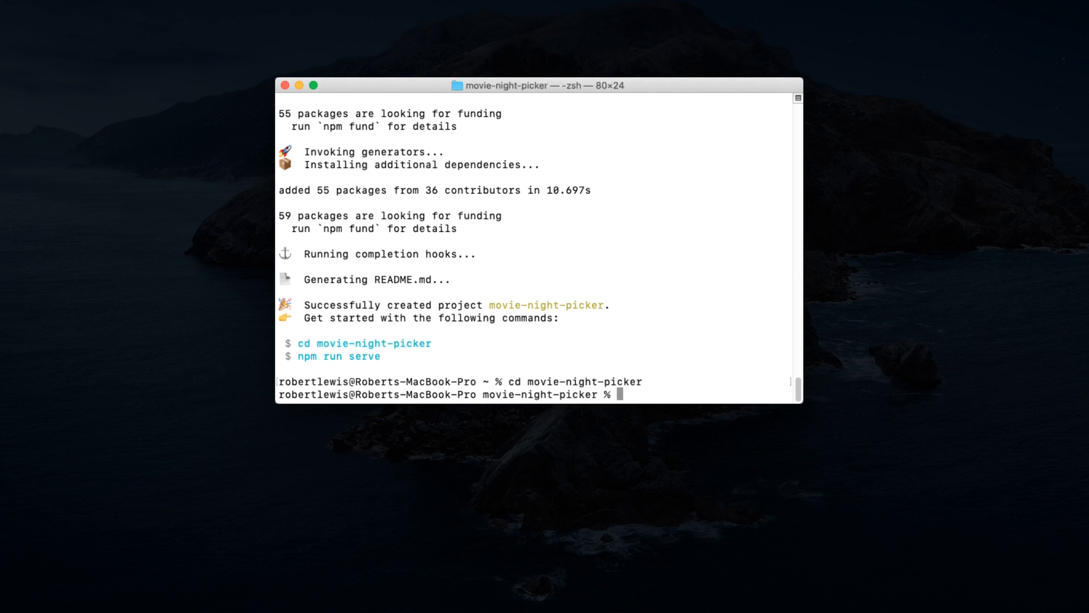
{"action": "type", "text": "vue a"}
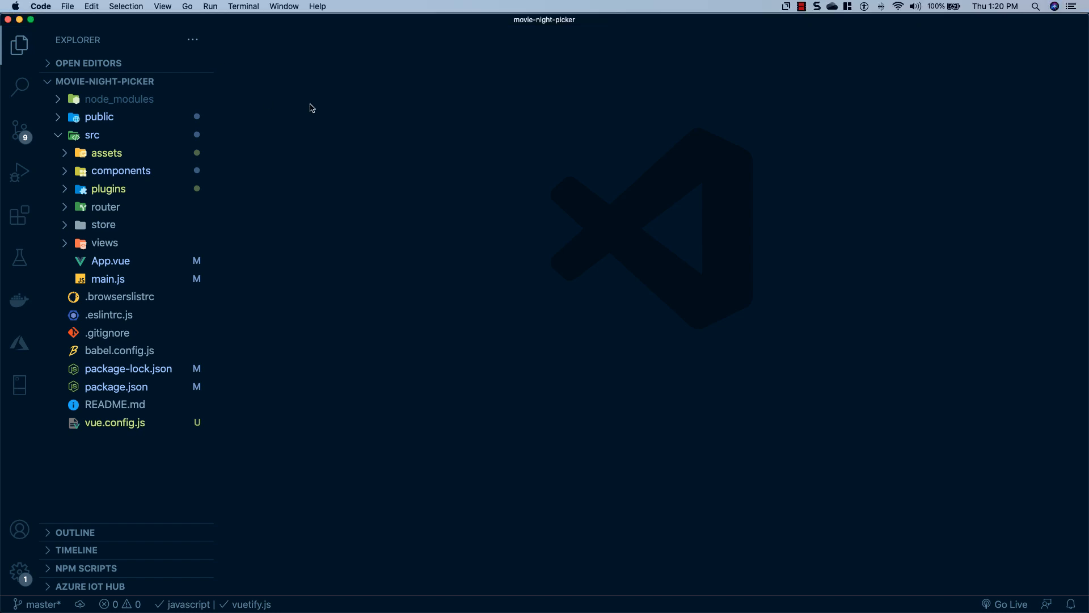
{"action": "mouse_move", "coordinate": [244, 24]}
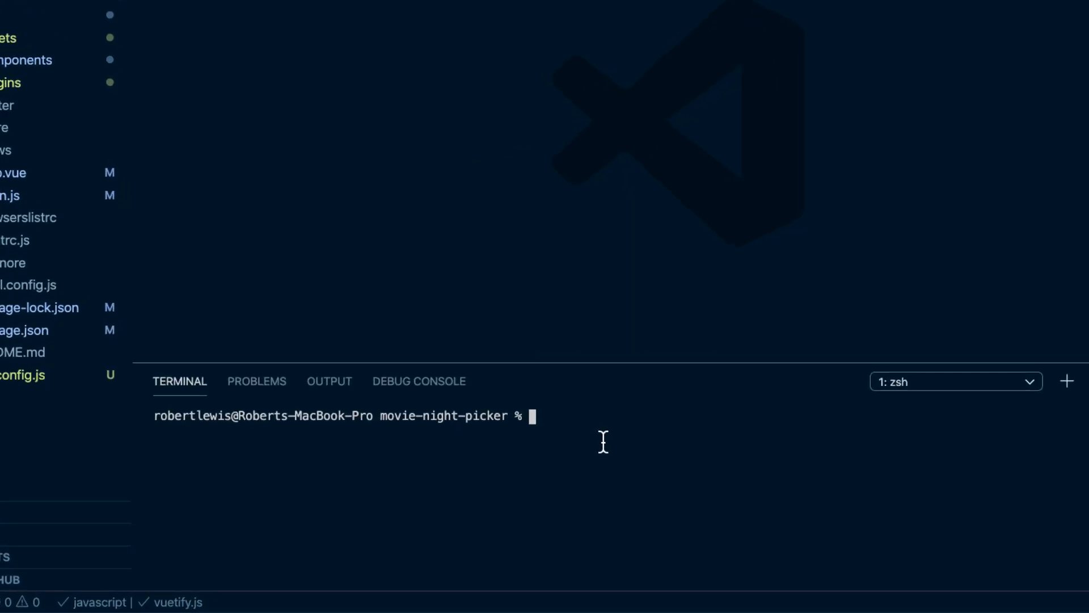
- Run npm install vuexfire firebase in the VS Code terminal, then start another npm command
{"action": "type", "text": "npm install"}
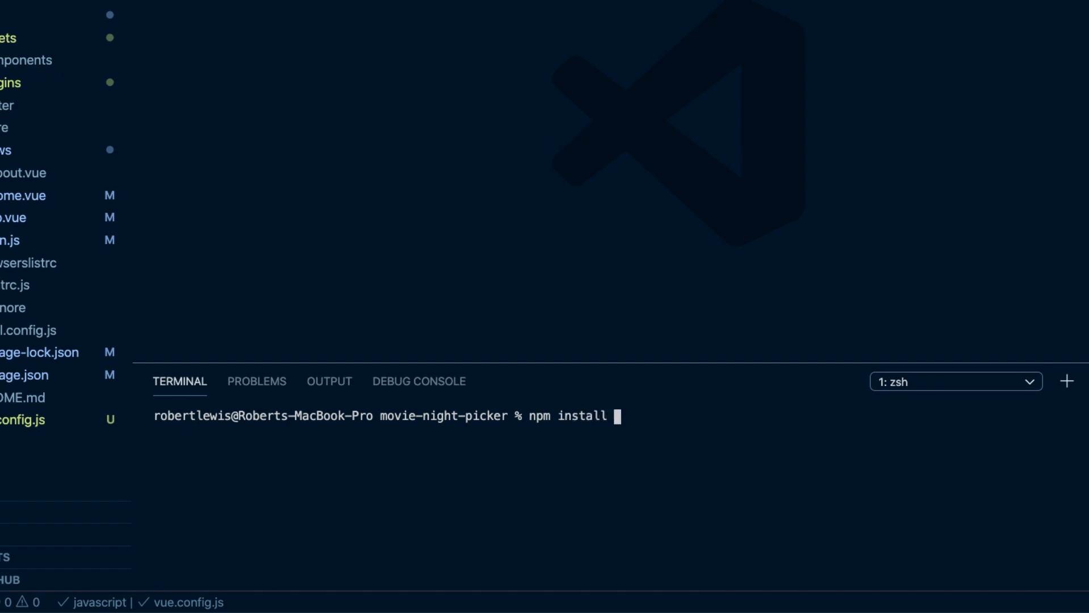
{"action": "type", "text": "vuexfire"}
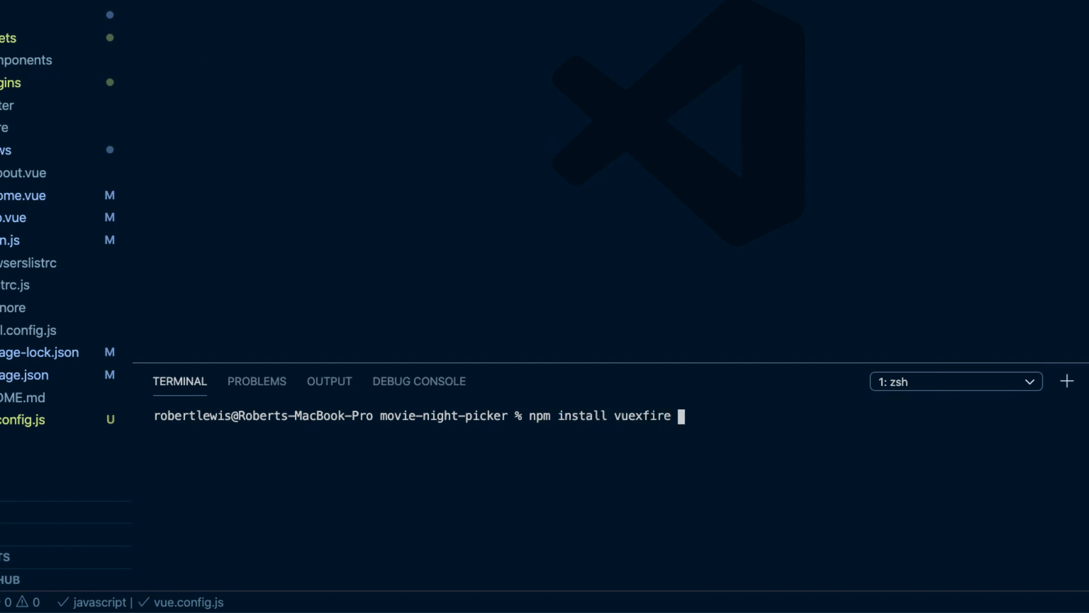
{"action": "type", "text": "firebase"}
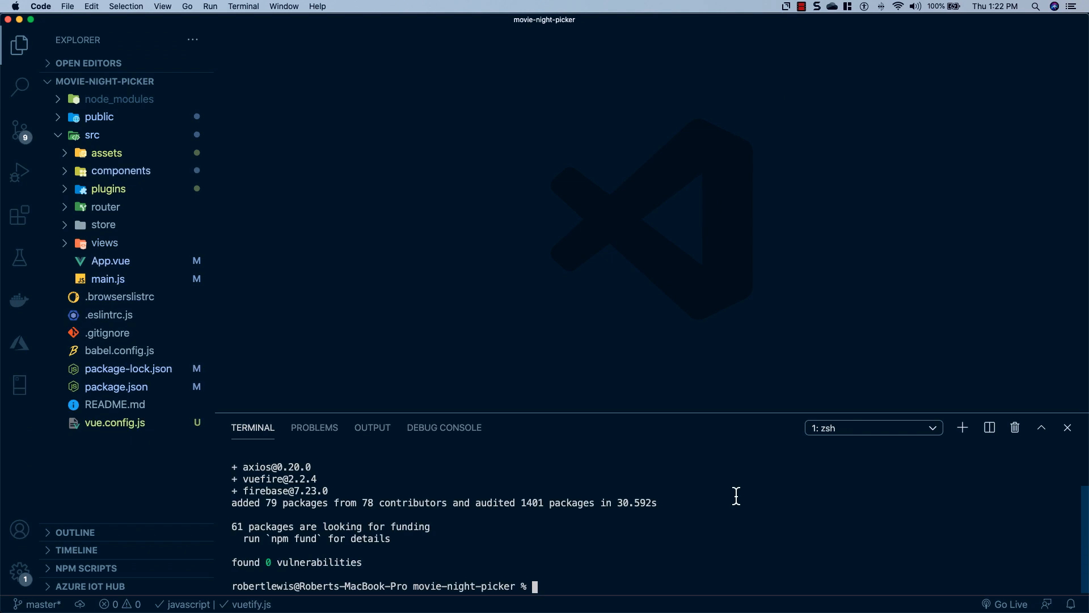
{"action": "type", "text": "npm"}
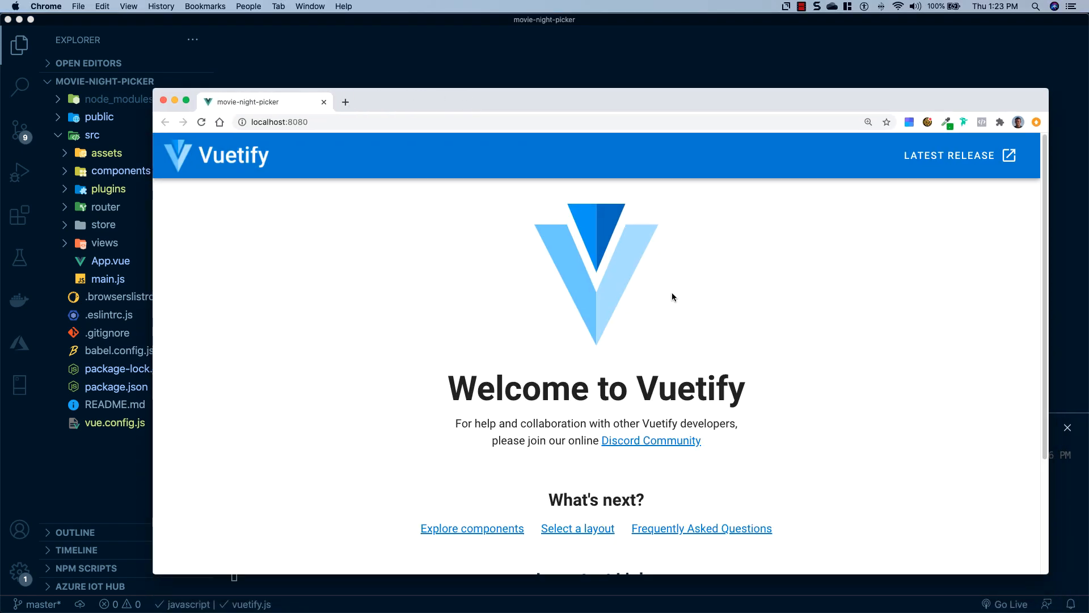
{"action": "mouse_move", "coordinate": [522, 260]}
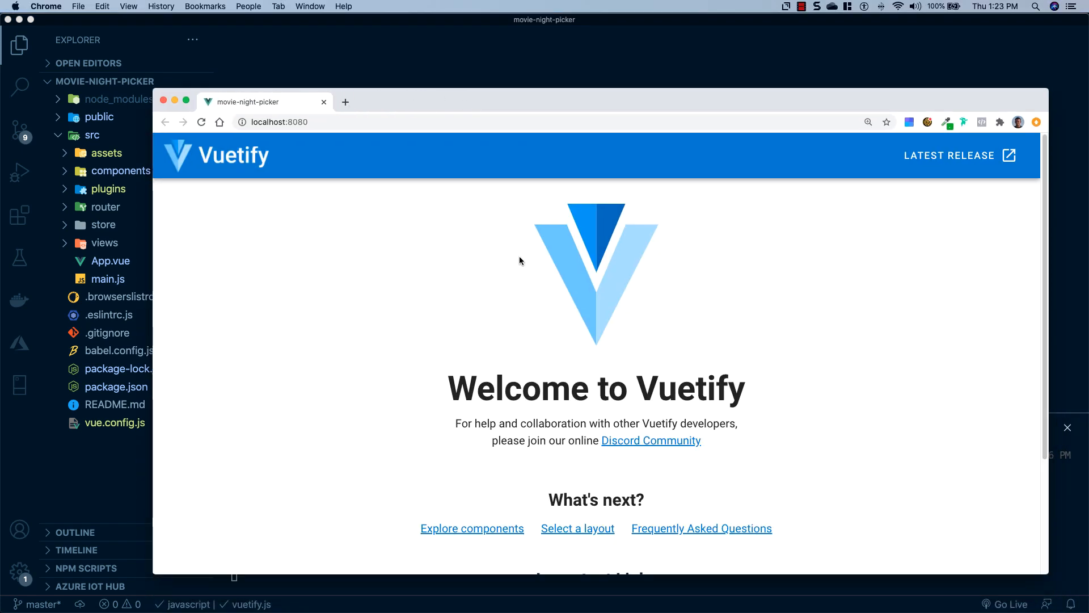
{"action": "mouse_move", "coordinate": [397, 148]}
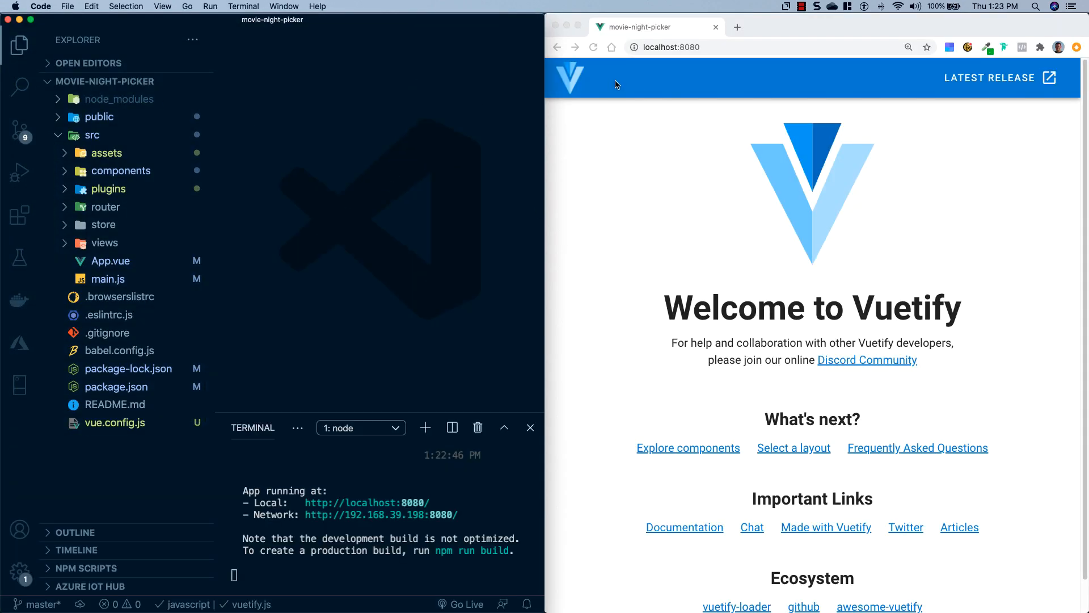
{"action": "mouse_move", "coordinate": [790, 147]}
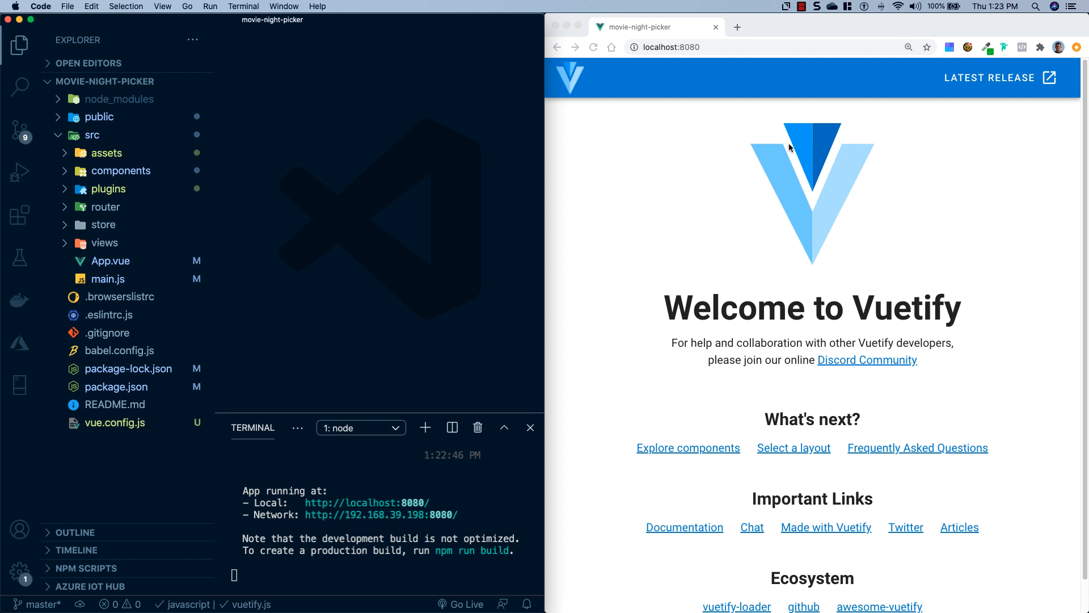
{"action": "mouse_move", "coordinate": [564, 70]}
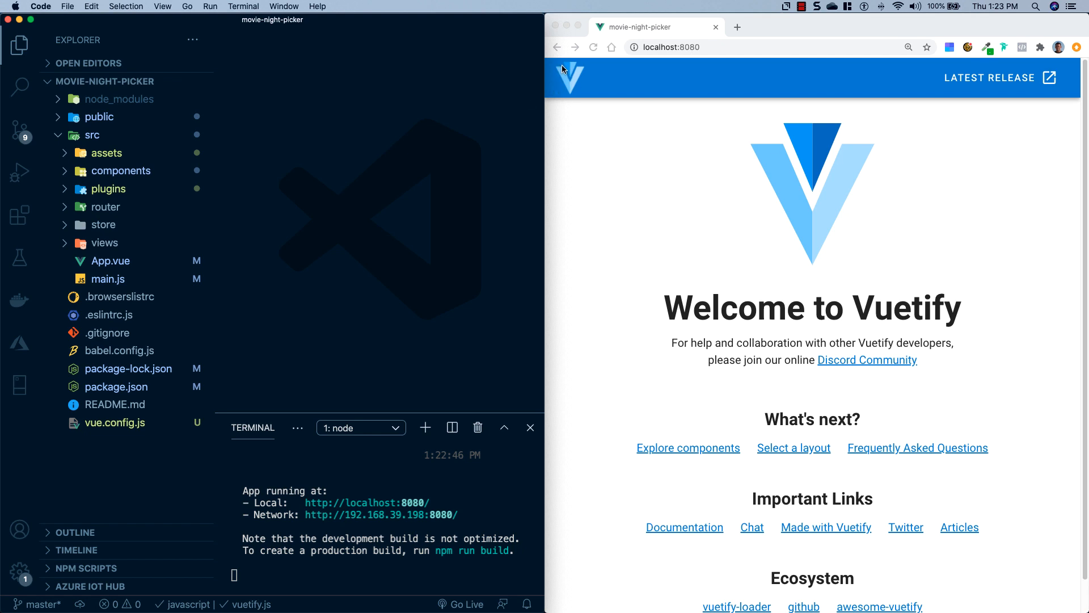
{"action": "mouse_move", "coordinate": [572, 84]}
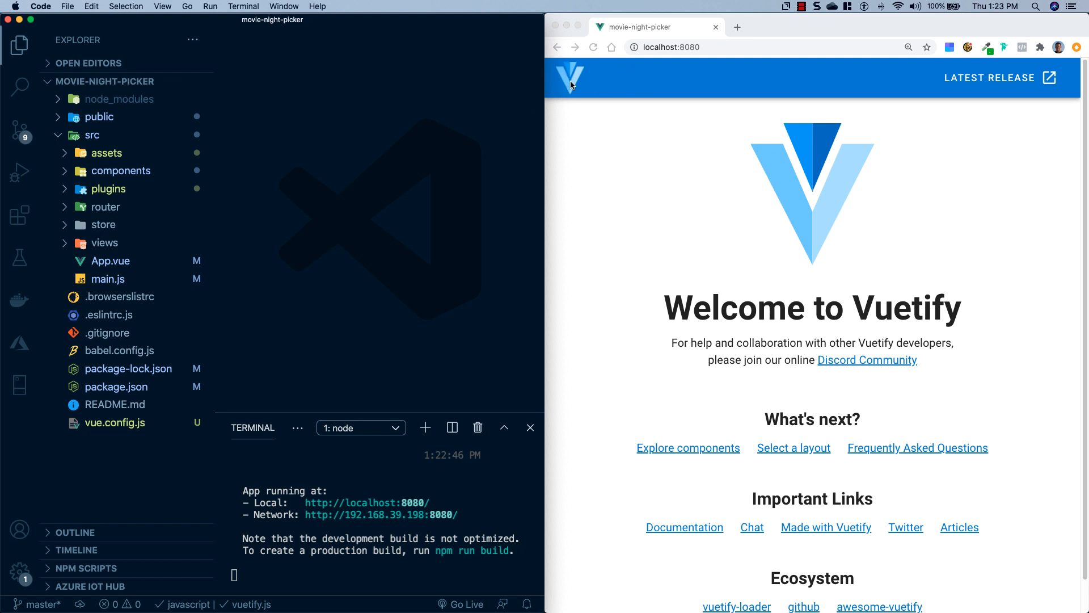
{"action": "mouse_move", "coordinate": [867, 271]}
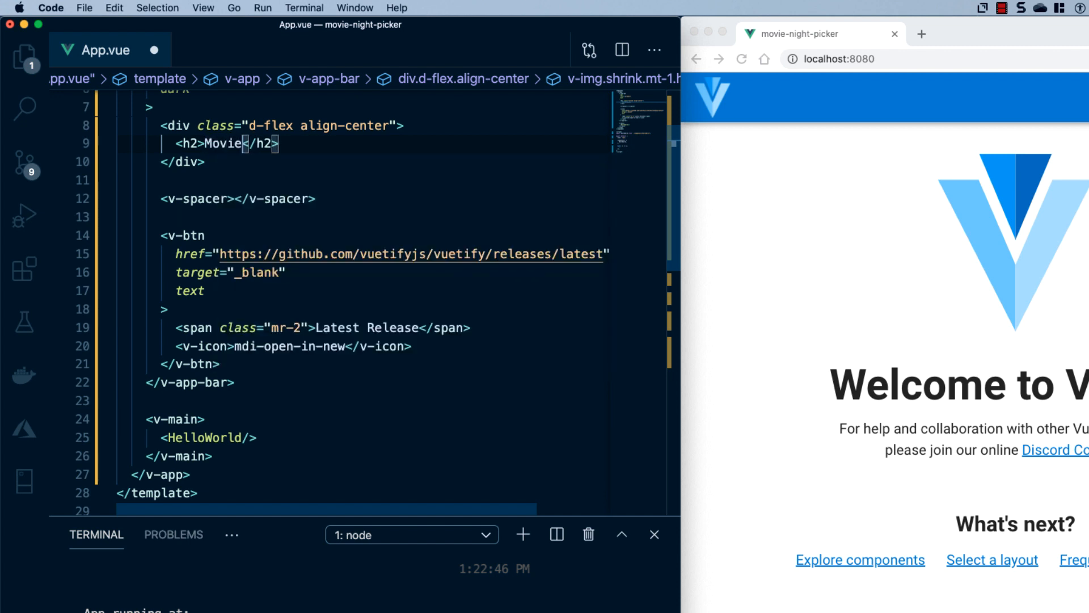
- Finish typing 'Movie Night Picker' as the App.vue app-bar heading
{"action": "type", "text": "Night Pi"}
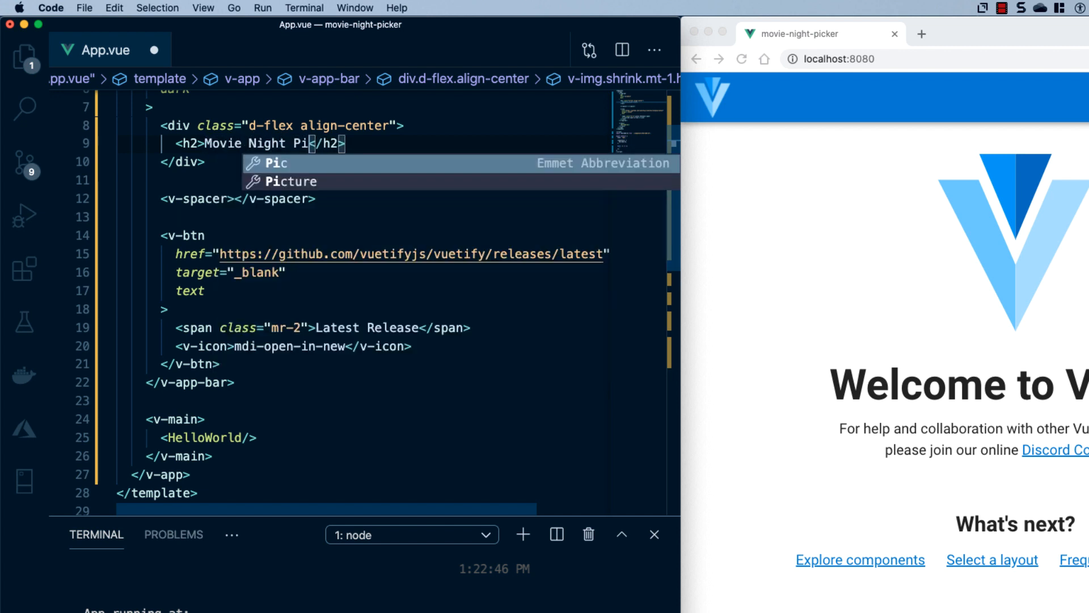
{"action": "type", "text": "cker"}
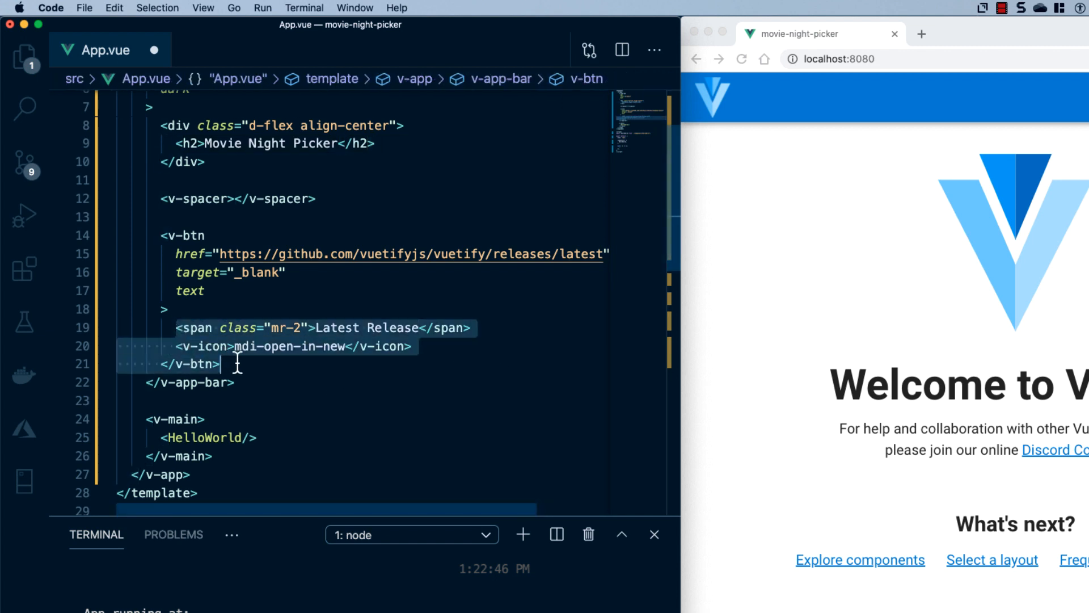
{"action": "mouse_move", "coordinate": [163, 230]}
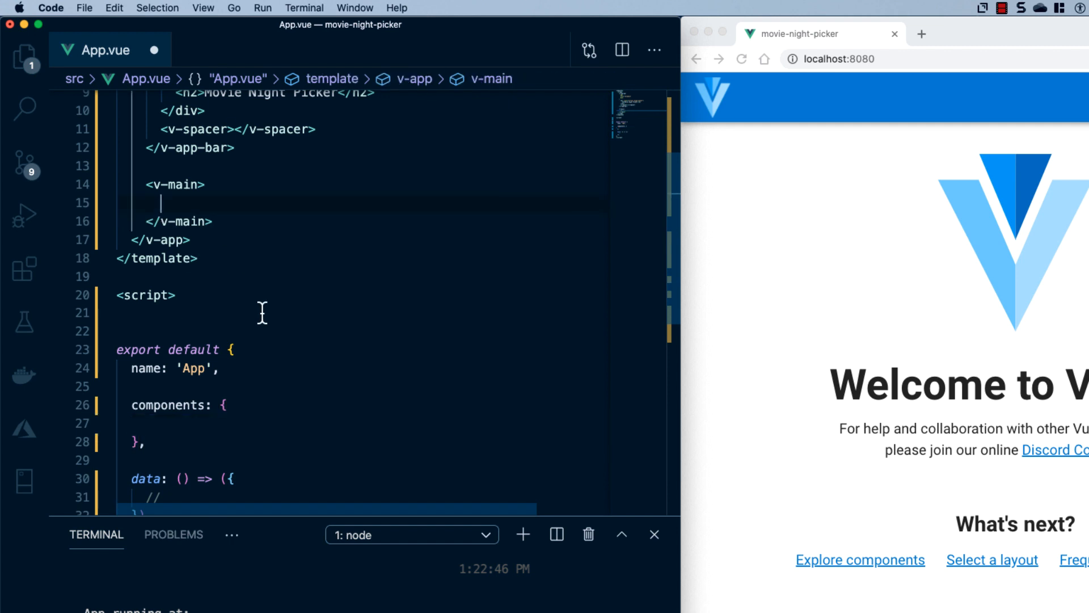
- Delete components/HelloWorld.vue from the Explorer file tree
{"action": "left_click", "coordinate": [24, 53]}
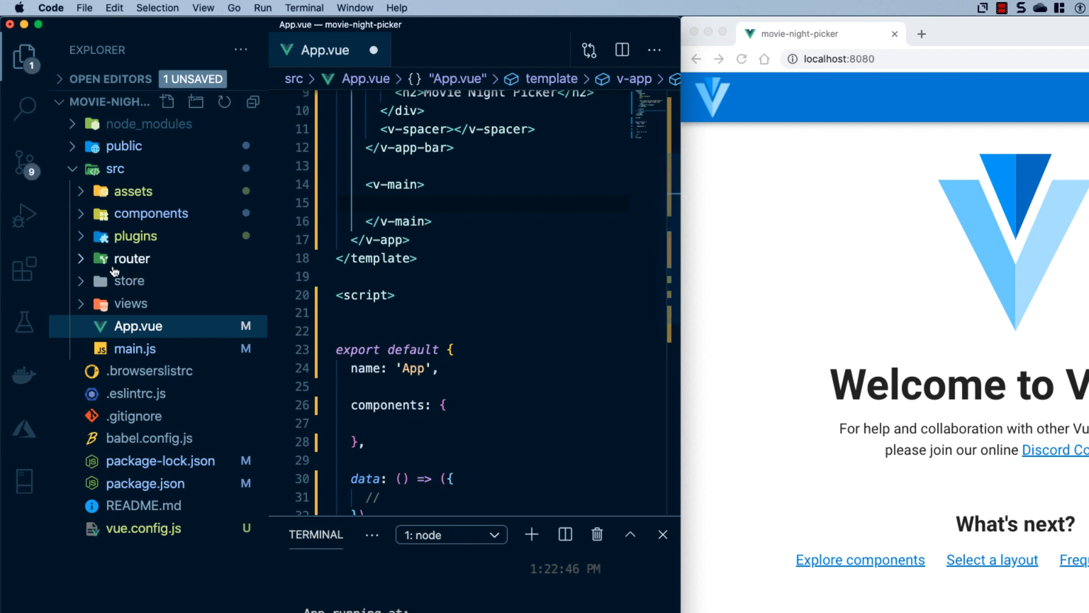
{"action": "mouse_move", "coordinate": [85, 299]}
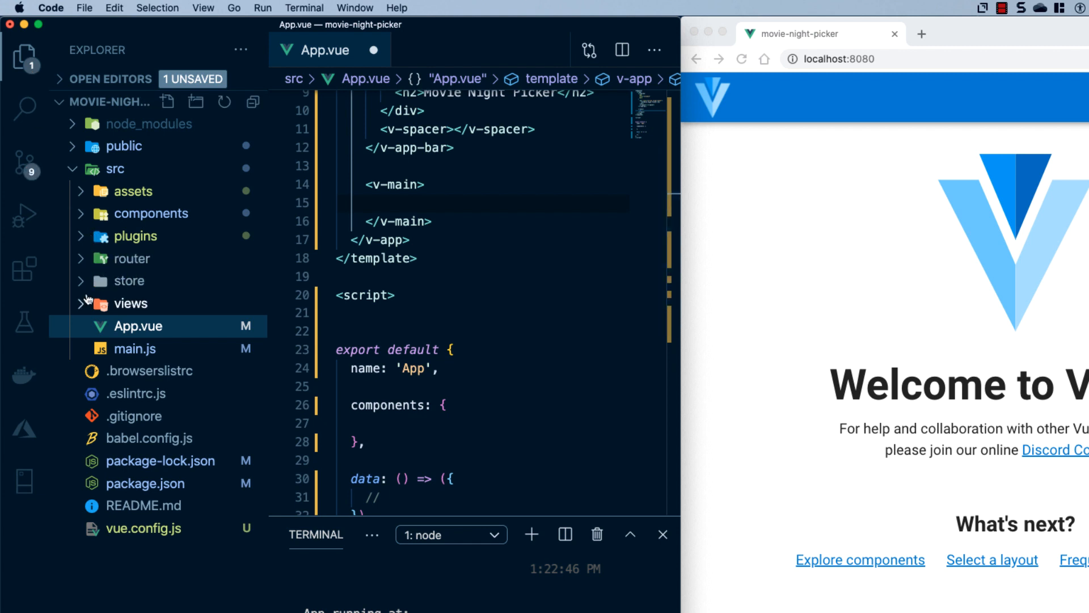
{"action": "left_click", "coordinate": [151, 214]}
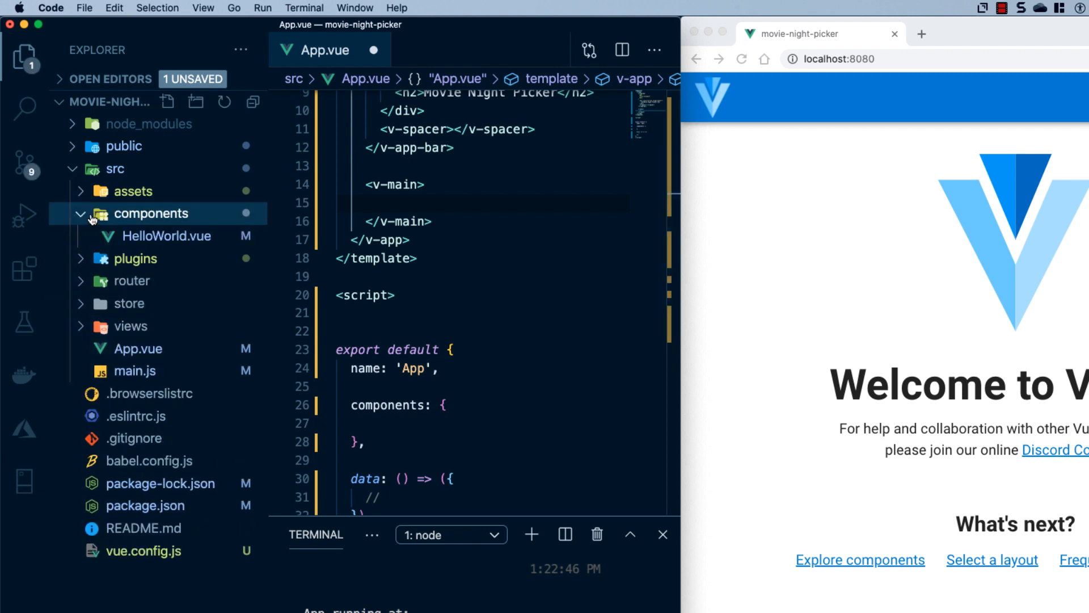
{"action": "right_click", "coordinate": [166, 236]}
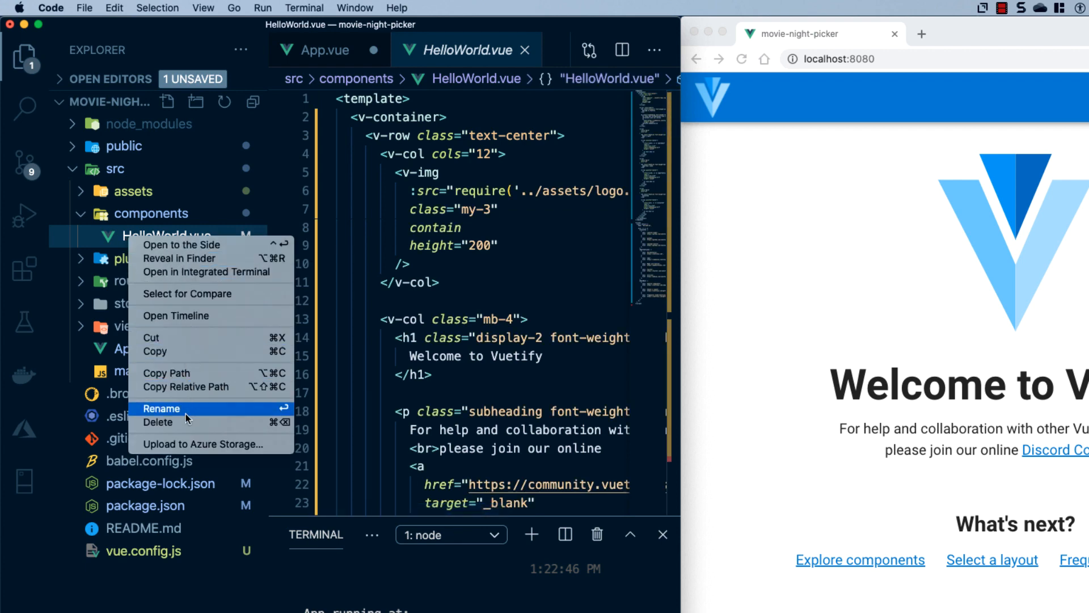
{"action": "left_click", "coordinate": [324, 50]}
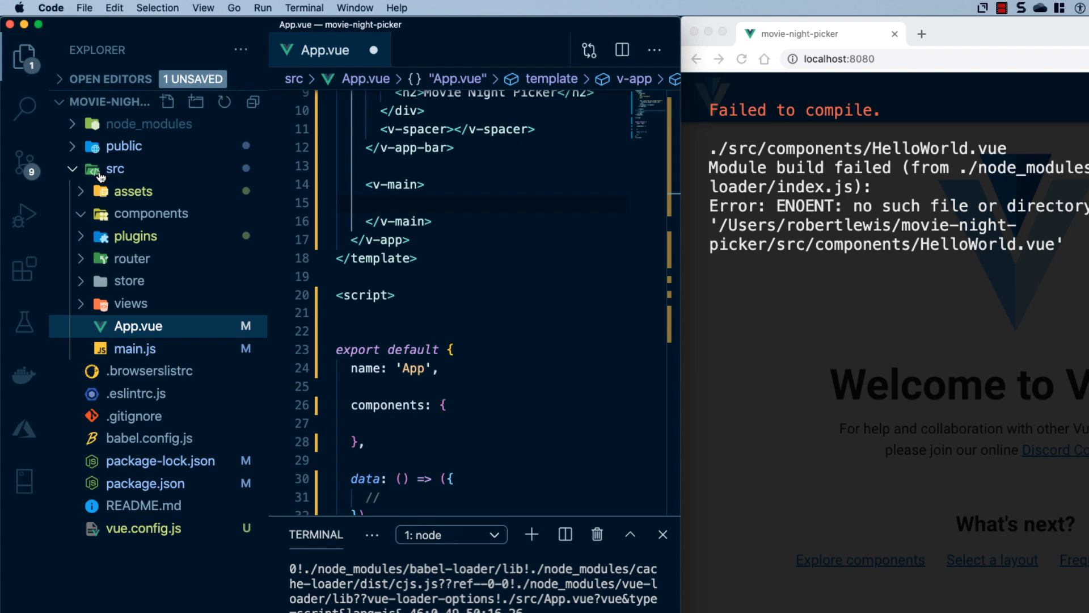
- Open views/Home.vue and select its leftover HelloWorld reference
{"action": "left_click", "coordinate": [130, 304]}
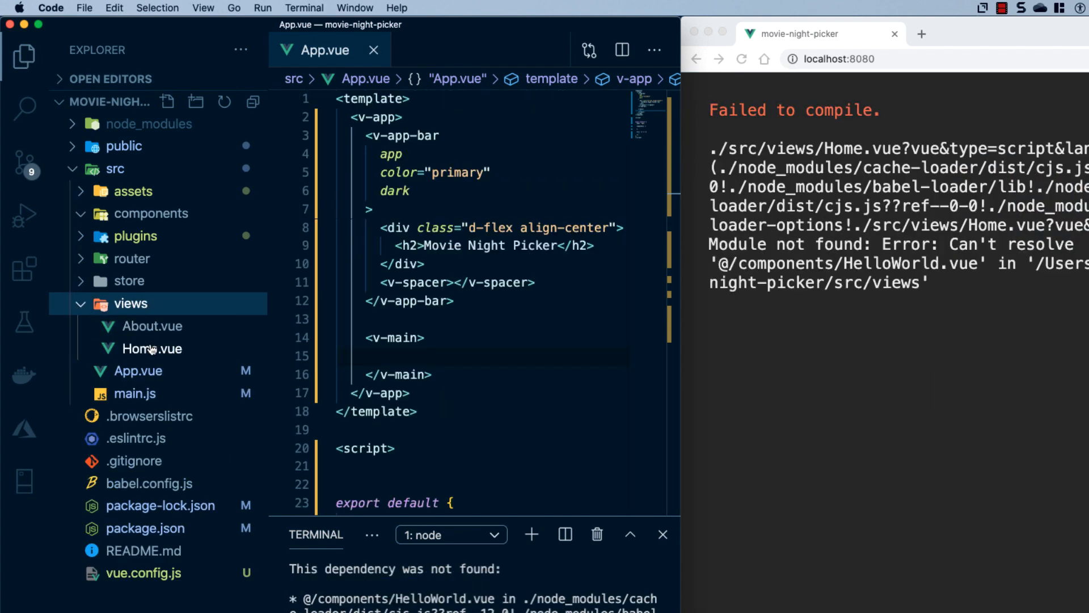
{"action": "left_click", "coordinate": [151, 348]}
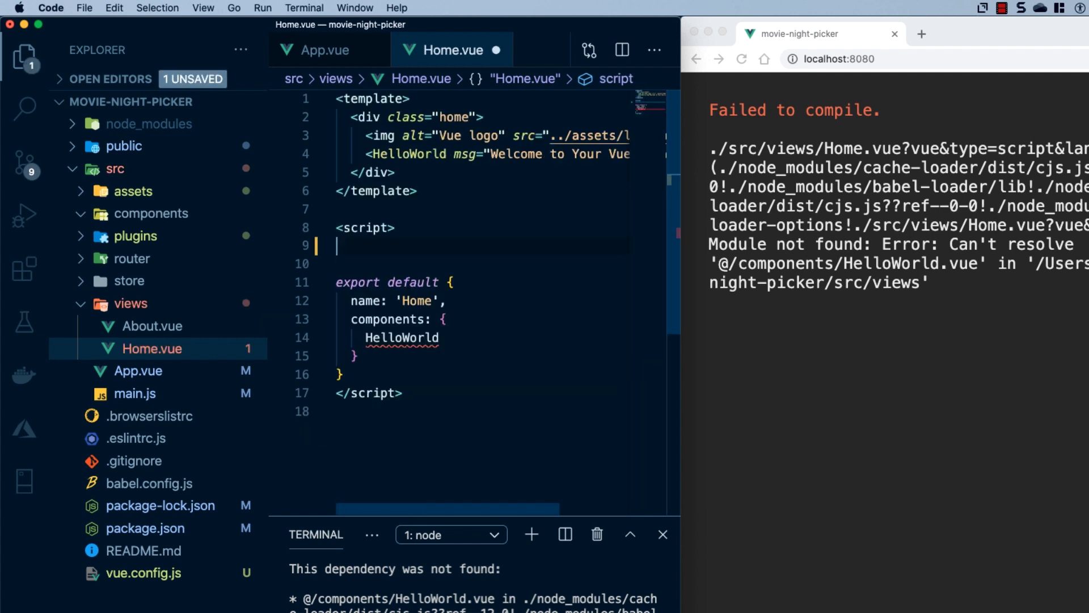
{"action": "double_click", "coordinate": [401, 319]}
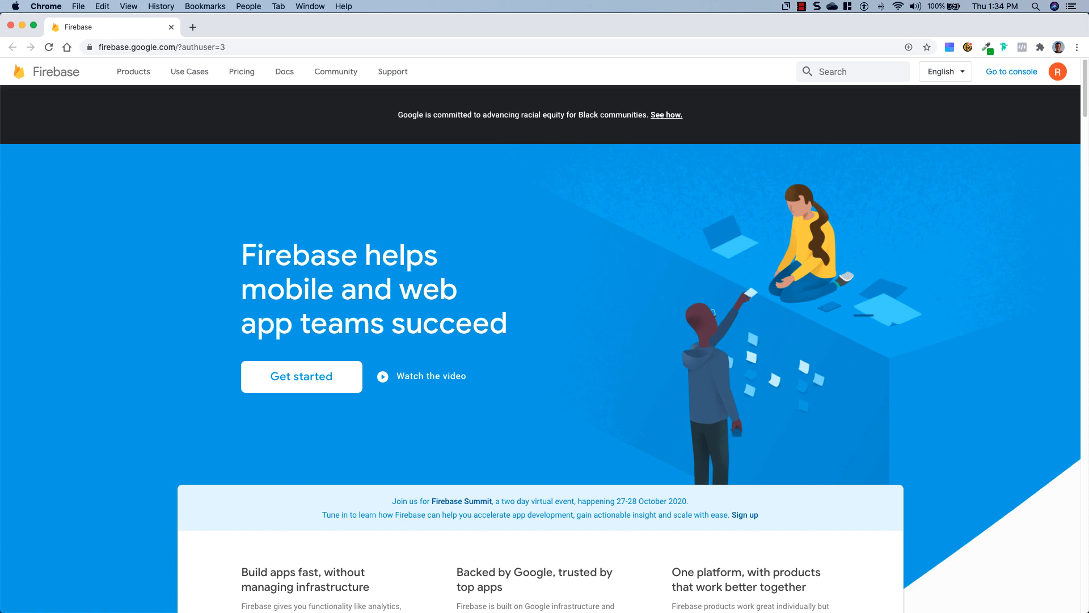
- Go to the Firebase console from the Firebase homepage
{"action": "left_click", "coordinate": [1011, 71]}
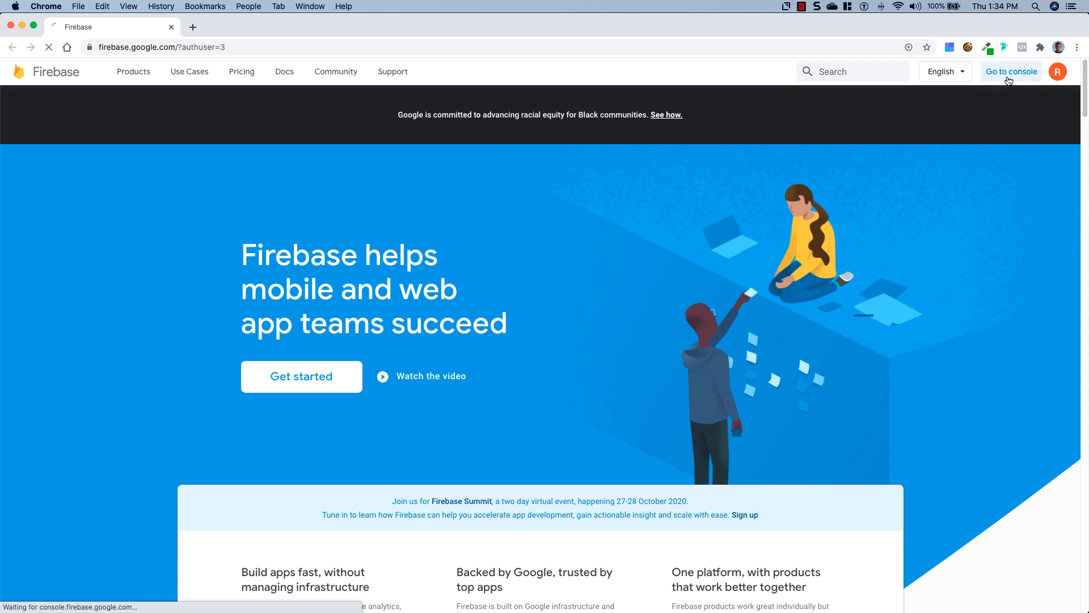
- Add project 'movie-night-picker-tut', switch off Google Analytics, and create it
{"action": "left_click", "coordinate": [1012, 72]}
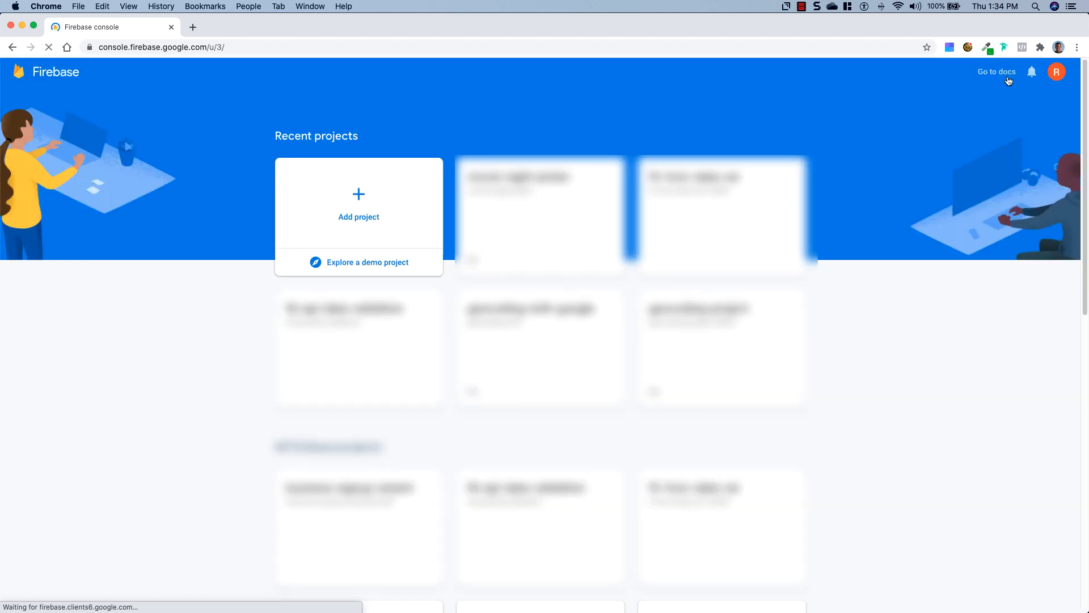
{"action": "left_click", "coordinate": [359, 198]}
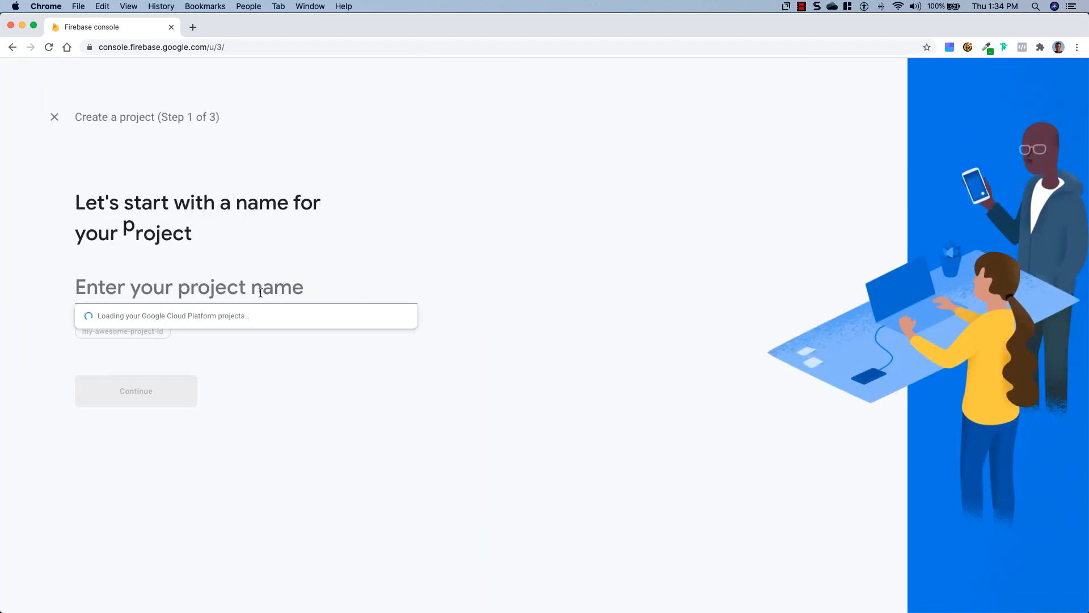
{"action": "type", "text": "movie-night-p"}
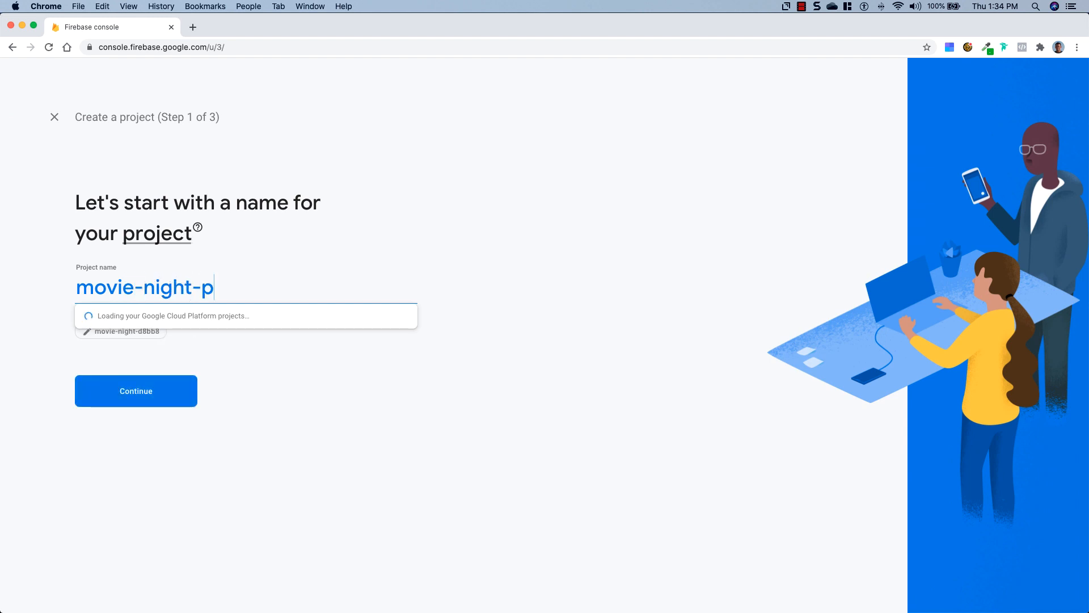
{"action": "type", "text": "icker-tut"}
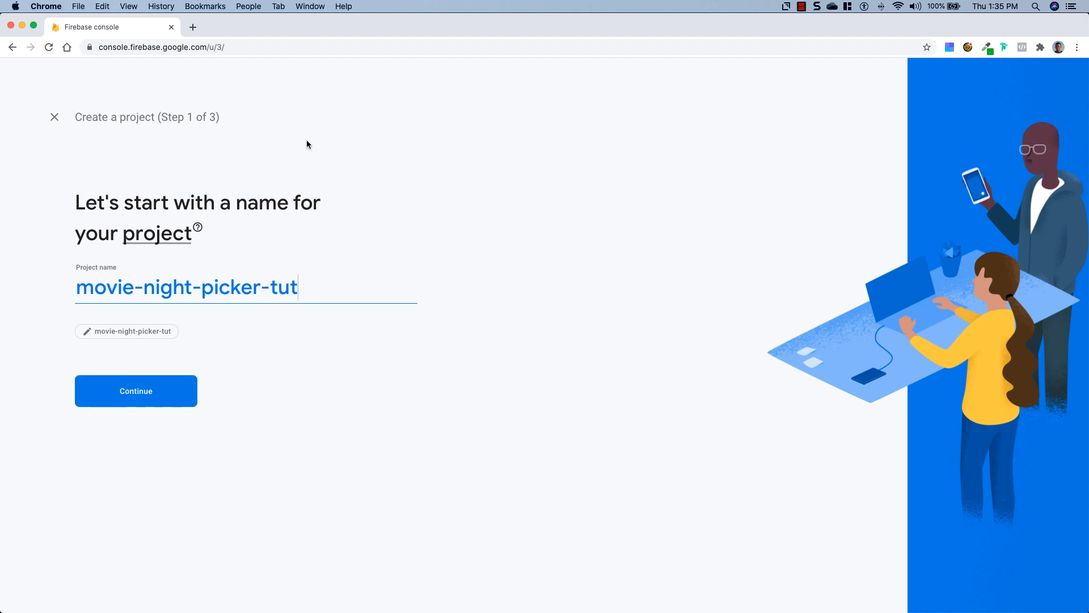
{"action": "left_click", "coordinate": [135, 391]}
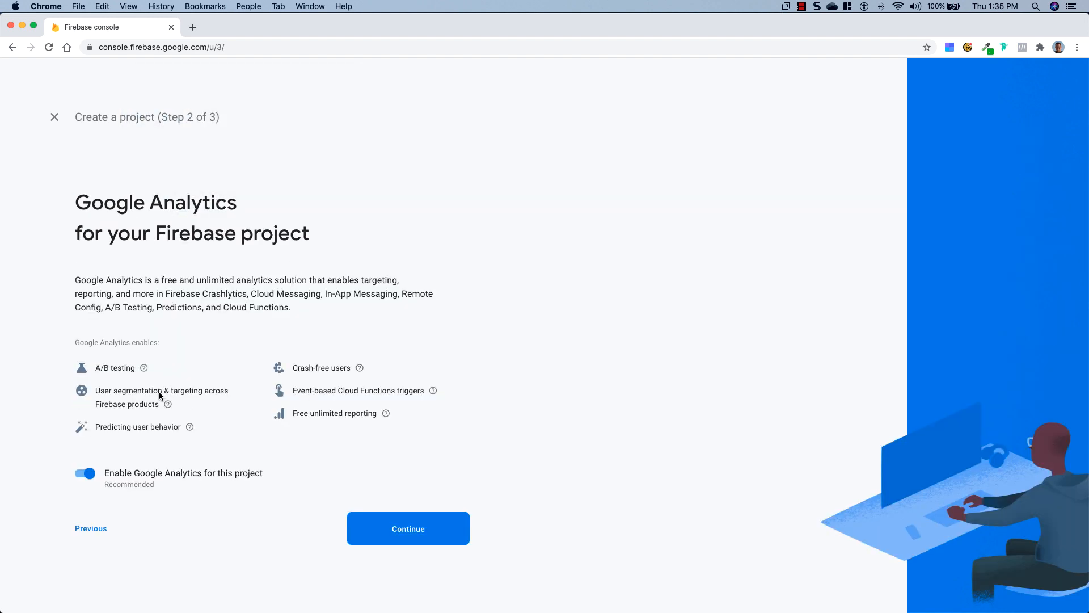
{"action": "left_click", "coordinate": [84, 473]}
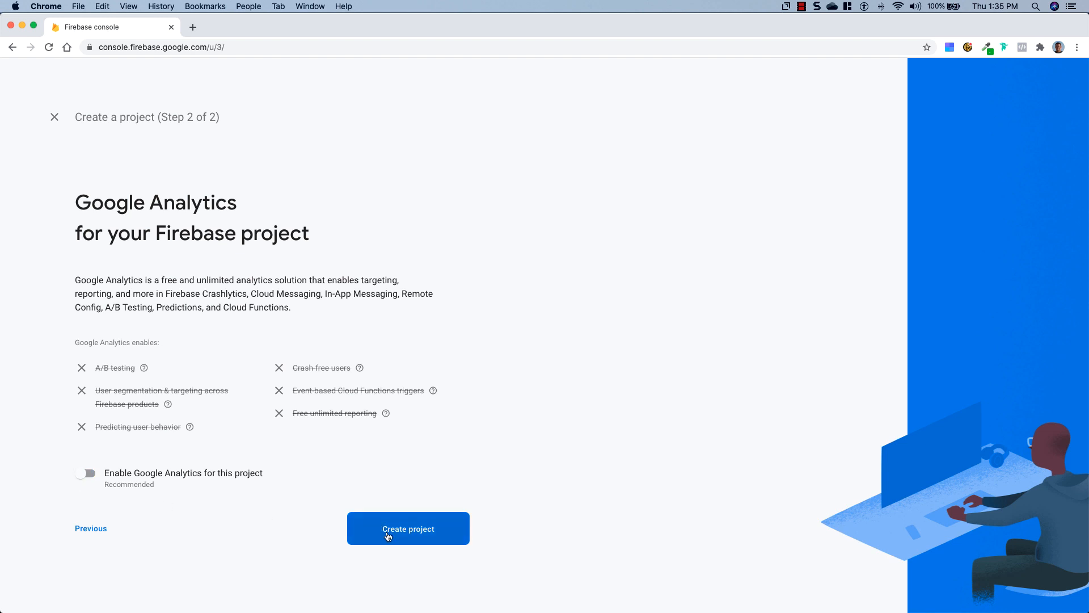
{"action": "left_click", "coordinate": [408, 528]}
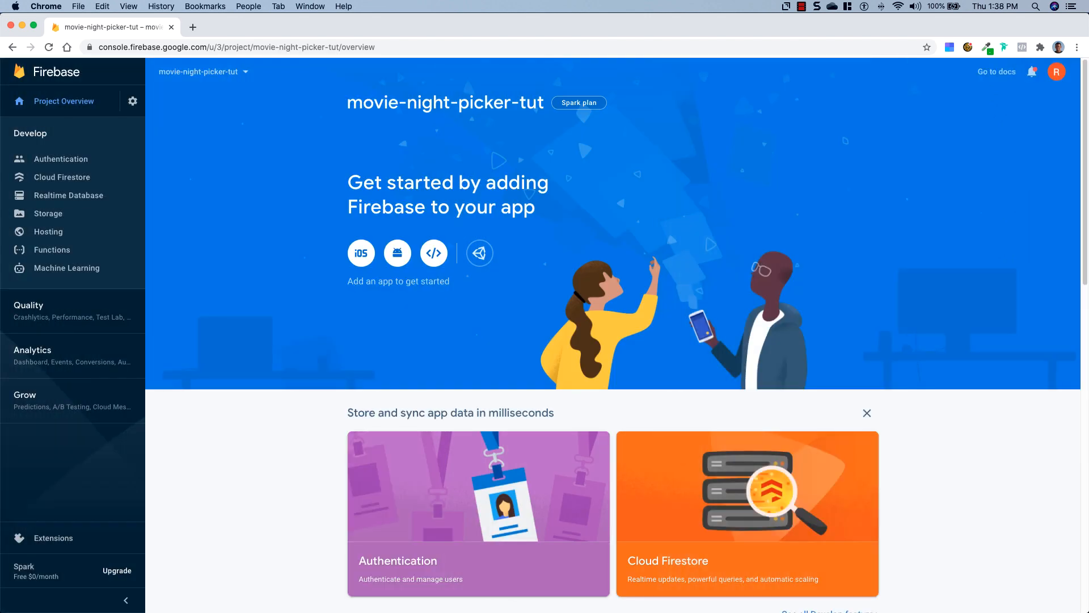
{"action": "mouse_move", "coordinate": [61, 161]}
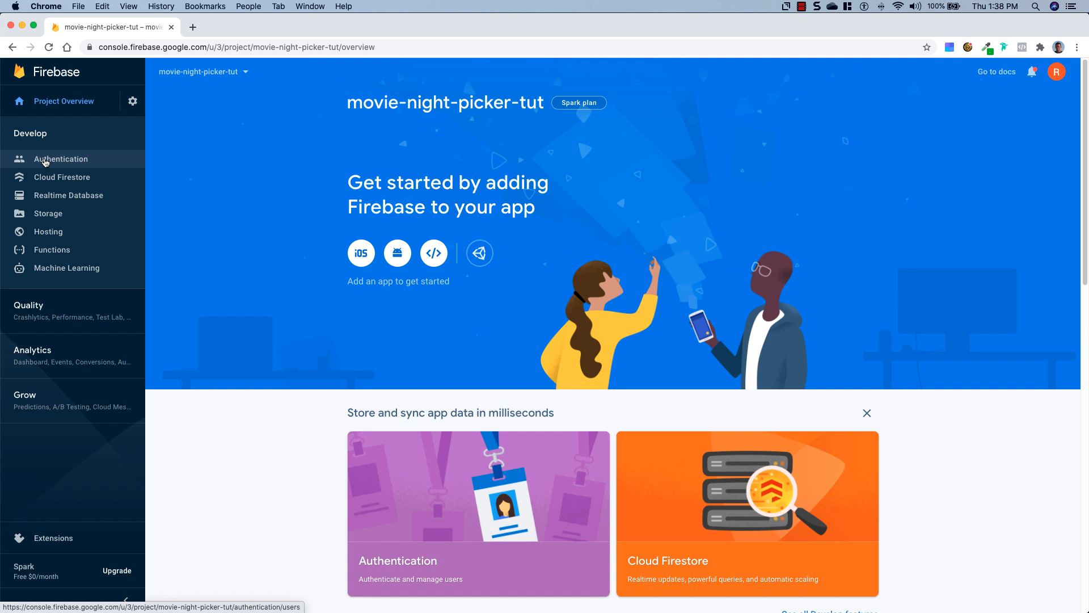
- Turn on and save the Email/Password provider under Authentication sign-in methods
{"action": "left_click", "coordinate": [60, 158]}
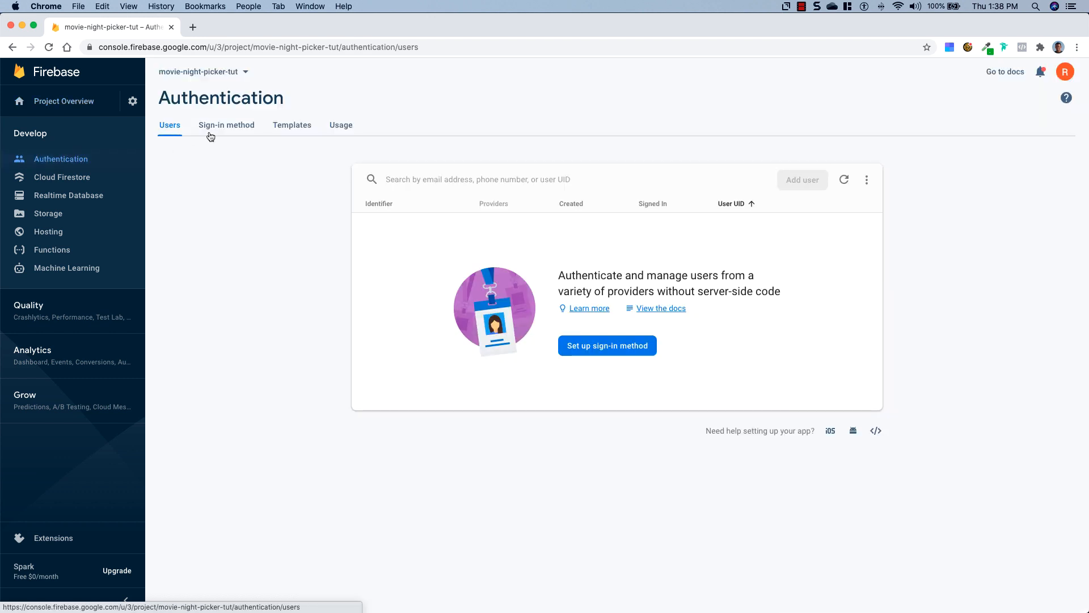
{"action": "left_click", "coordinate": [227, 125]}
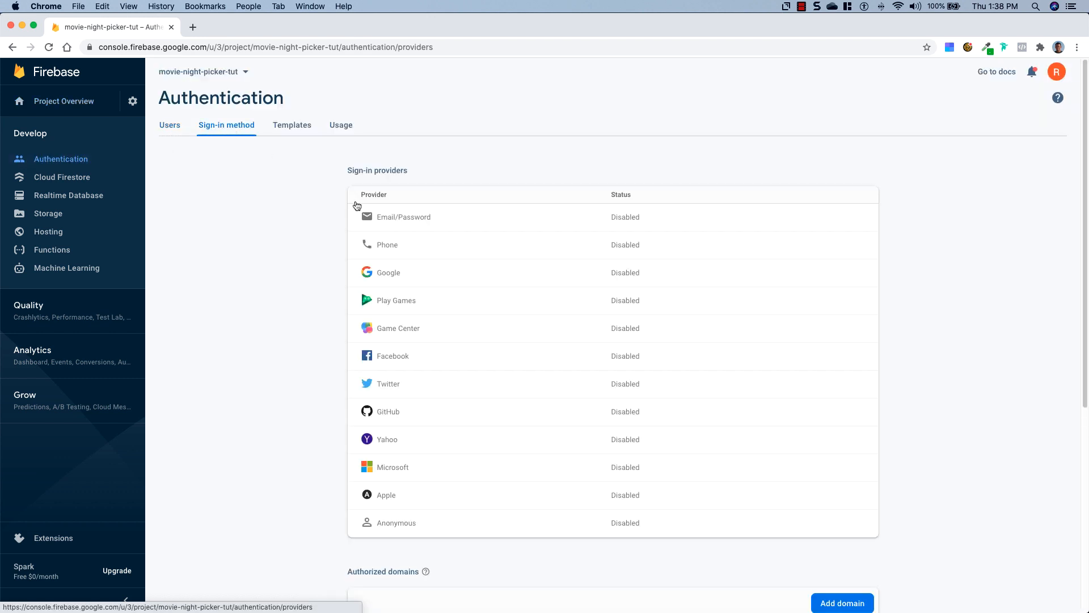
{"action": "left_click", "coordinate": [404, 216]}
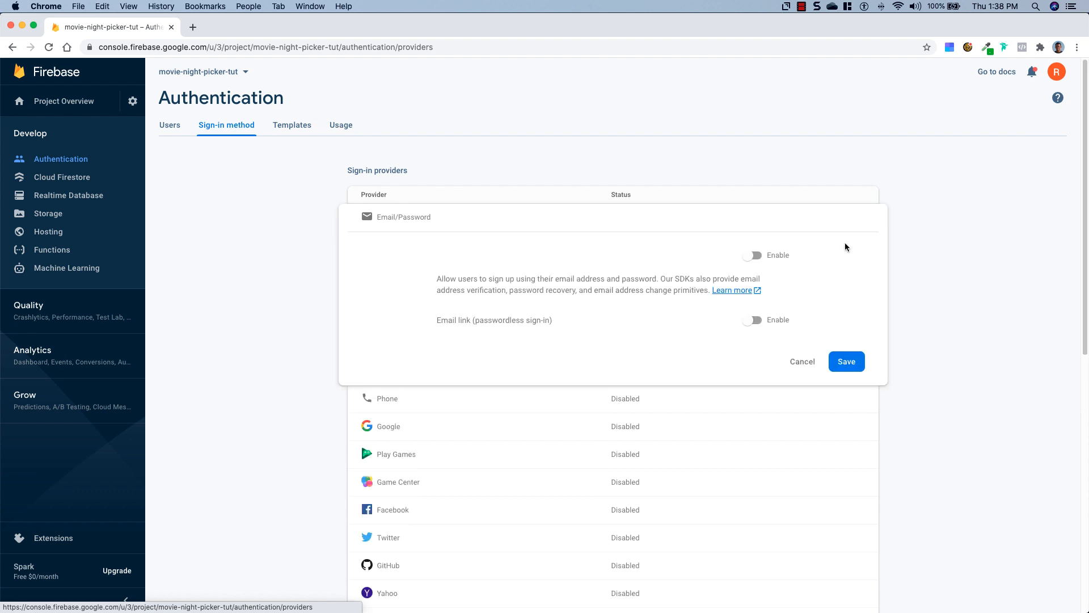
{"action": "left_click", "coordinate": [847, 361]}
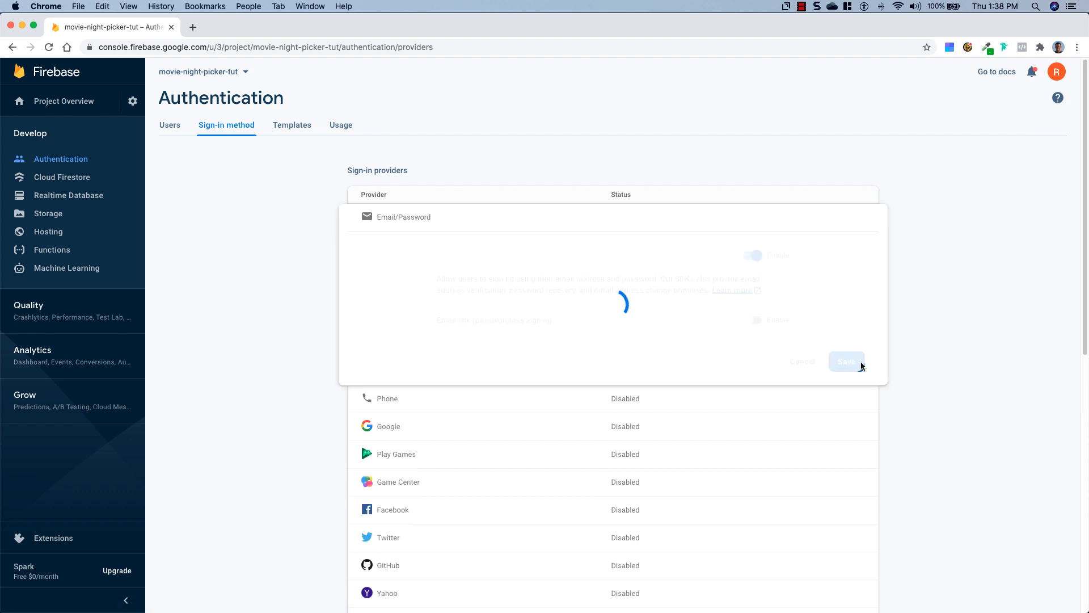
{"action": "left_click", "coordinate": [846, 362]}
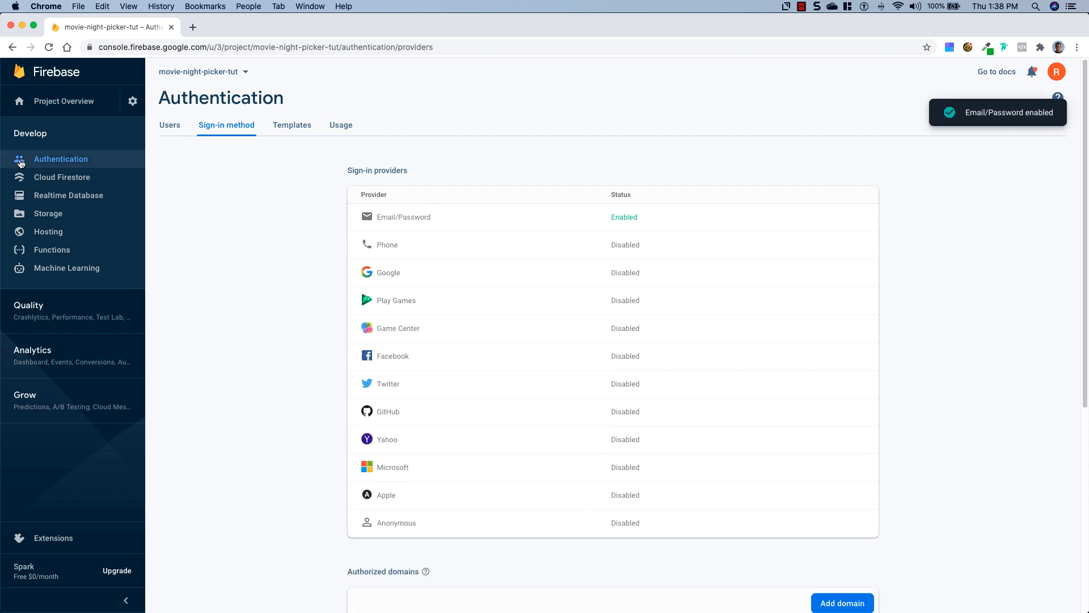
{"action": "left_click", "coordinate": [61, 177]}
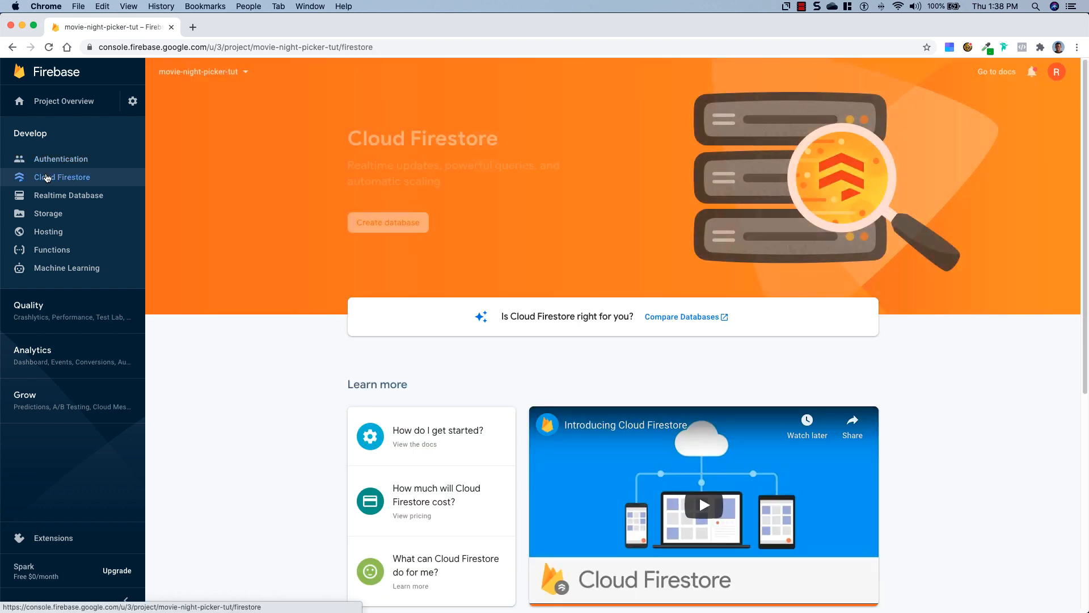
- Create the Firestore database in production mode with location nam5 (us-central)
{"action": "left_click", "coordinate": [387, 223]}
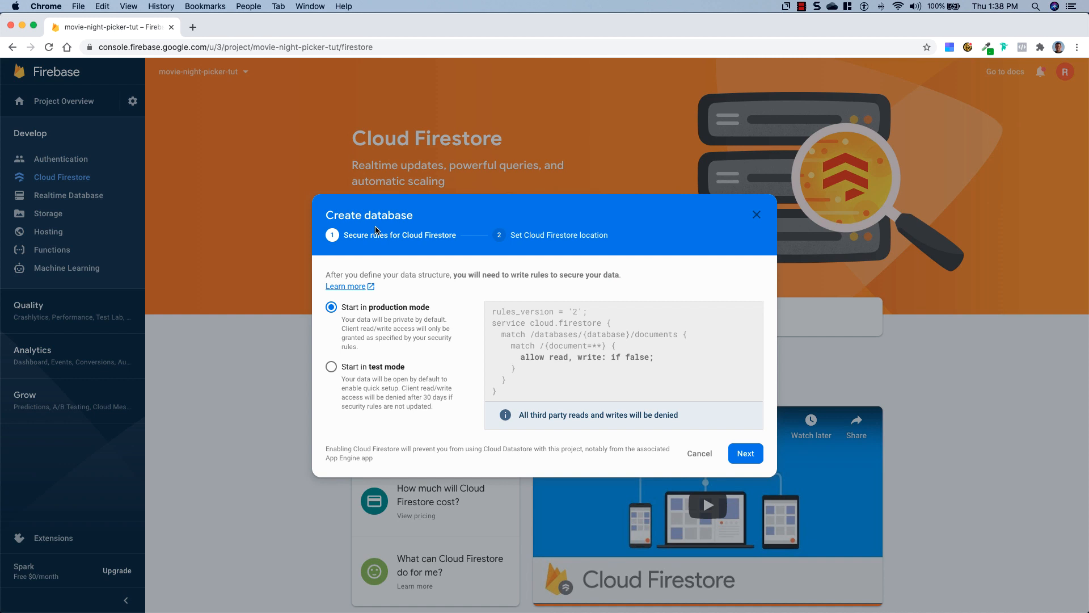
{"action": "mouse_move", "coordinate": [649, 494]}
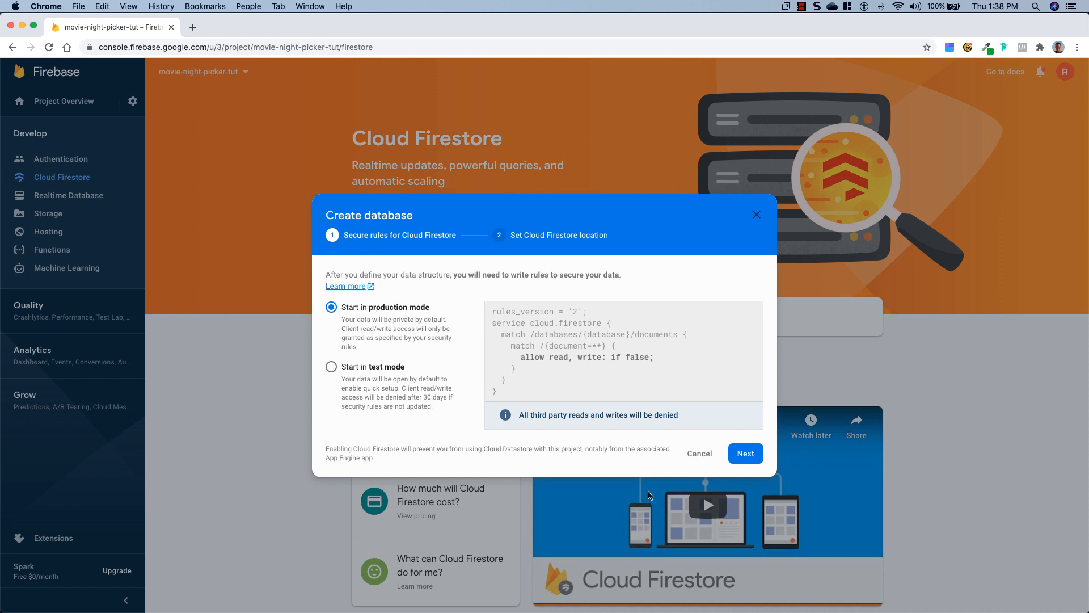
{"action": "left_click", "coordinate": [746, 453]}
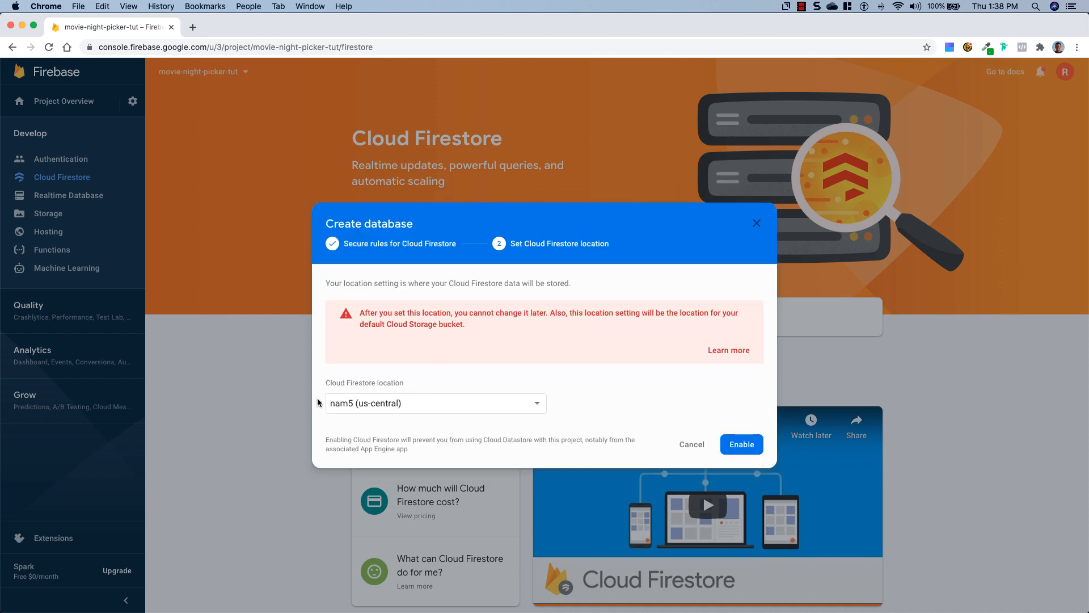
{"action": "left_click", "coordinate": [741, 445]}
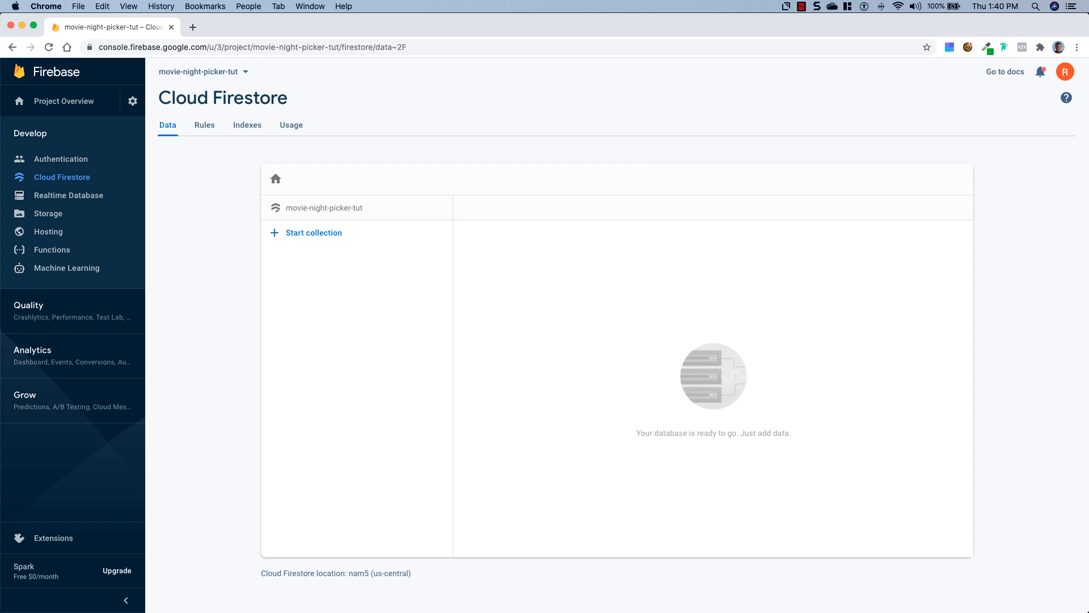
{"action": "mouse_move", "coordinate": [198, 147]}
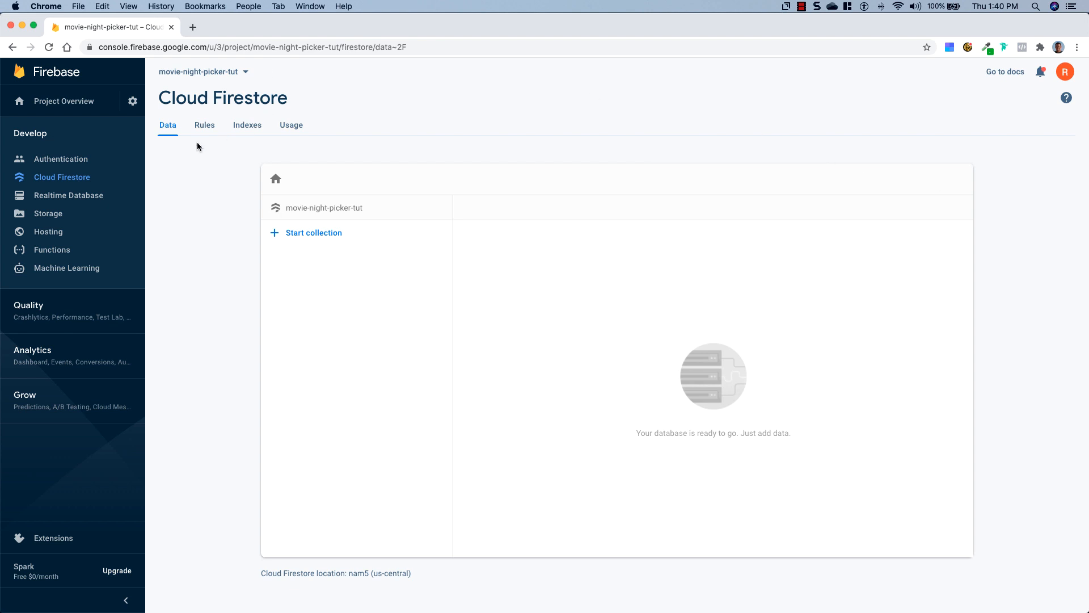
- Open the Rules tab showing the Cloud Firestore default deny-all security rules
{"action": "left_click", "coordinate": [205, 125]}
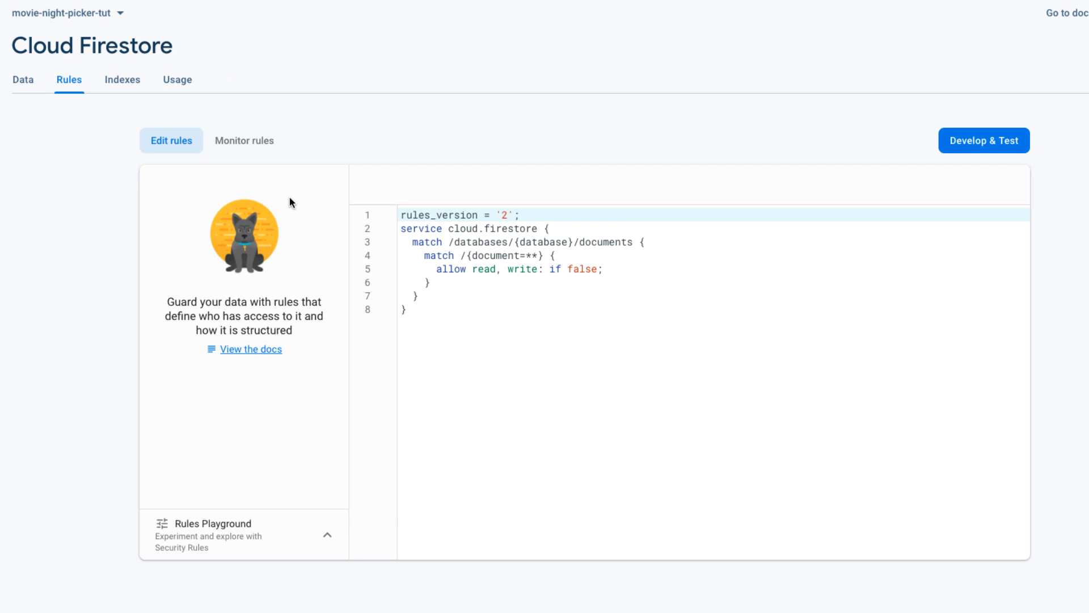
{"action": "mouse_move", "coordinate": [529, 268]}
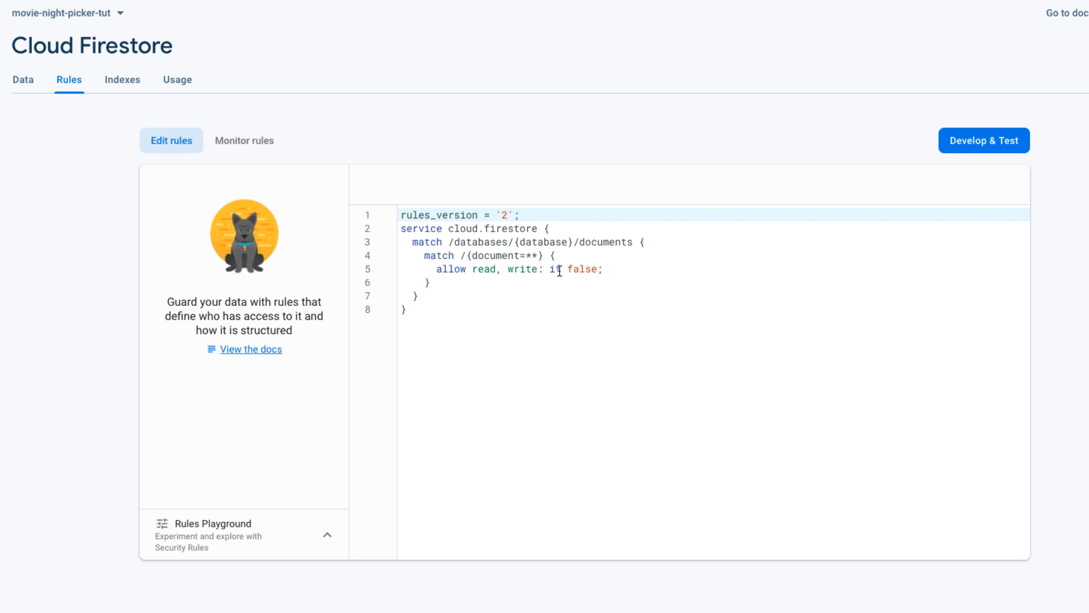
{"action": "mouse_move", "coordinate": [498, 279]}
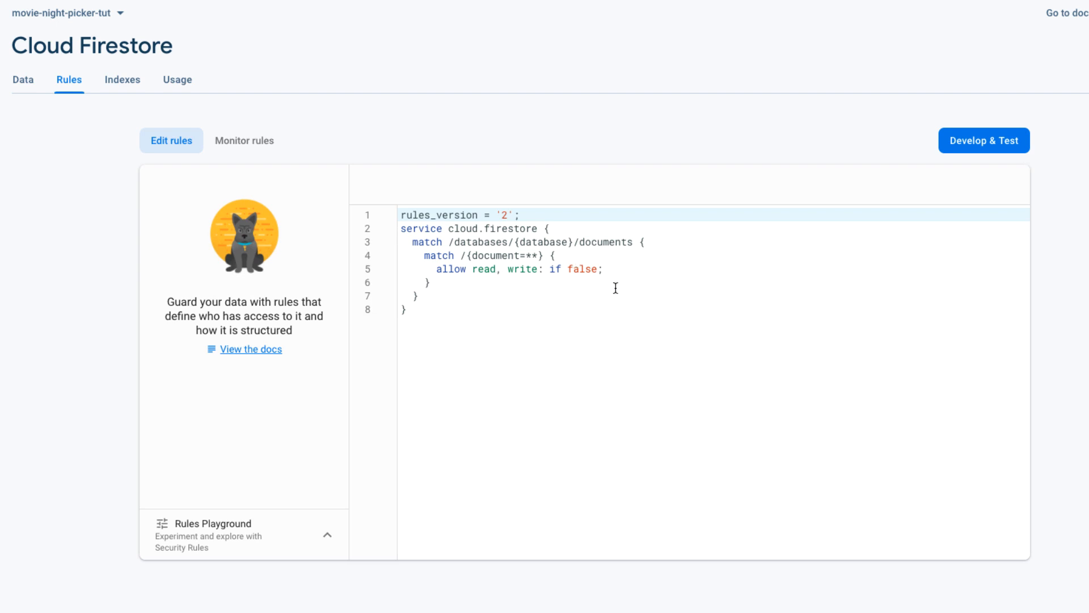
- Replace the 'false' rule condition with request.auth != null and publish the rules
{"action": "double_click", "coordinate": [583, 269]}
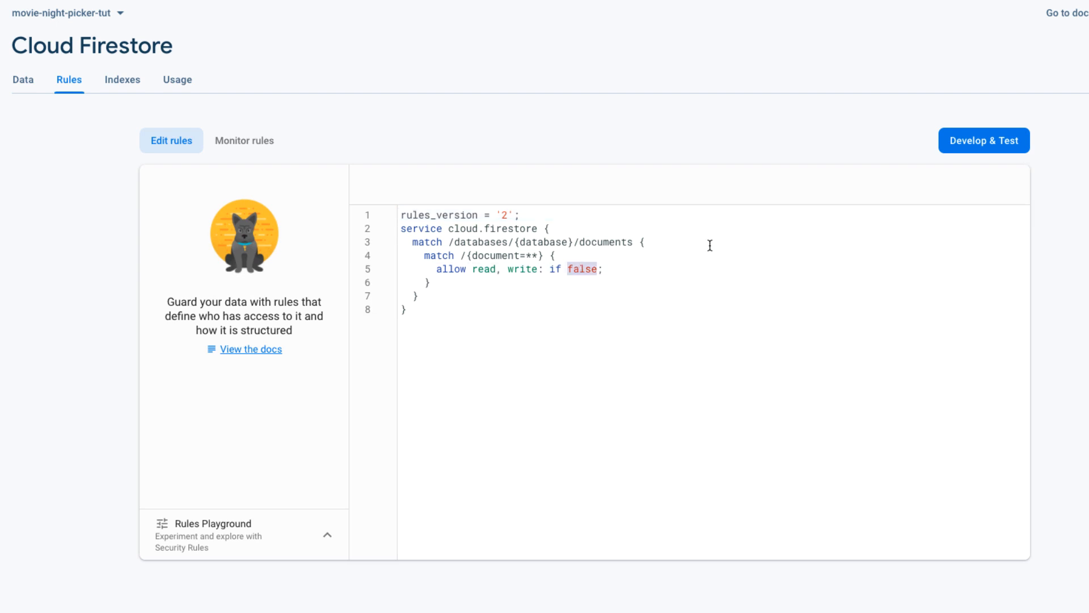
{"action": "type", "text": "re"}
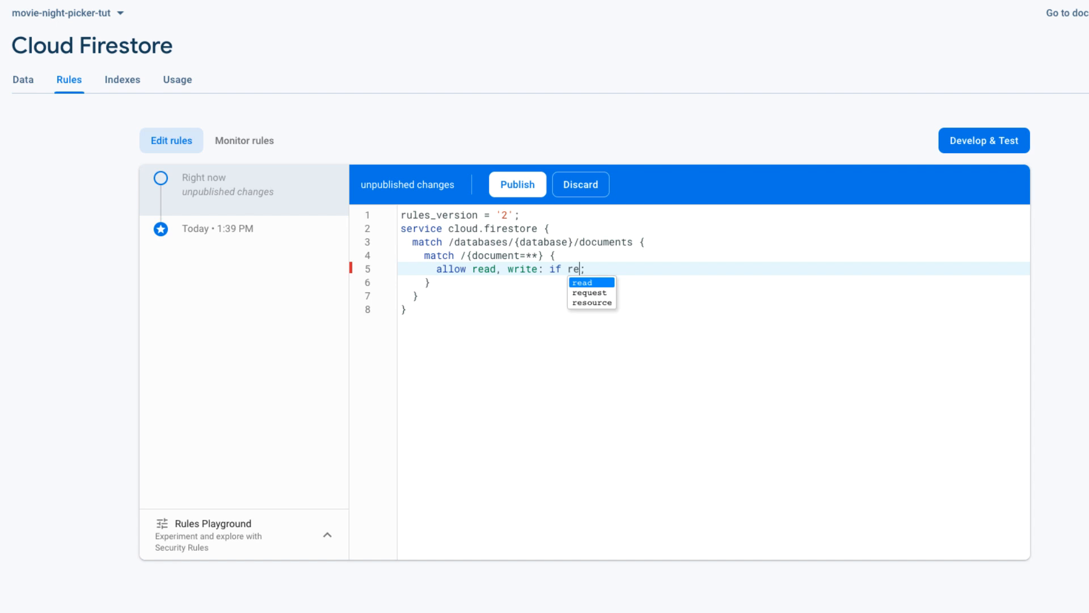
{"action": "type", "text": "quest.auth"}
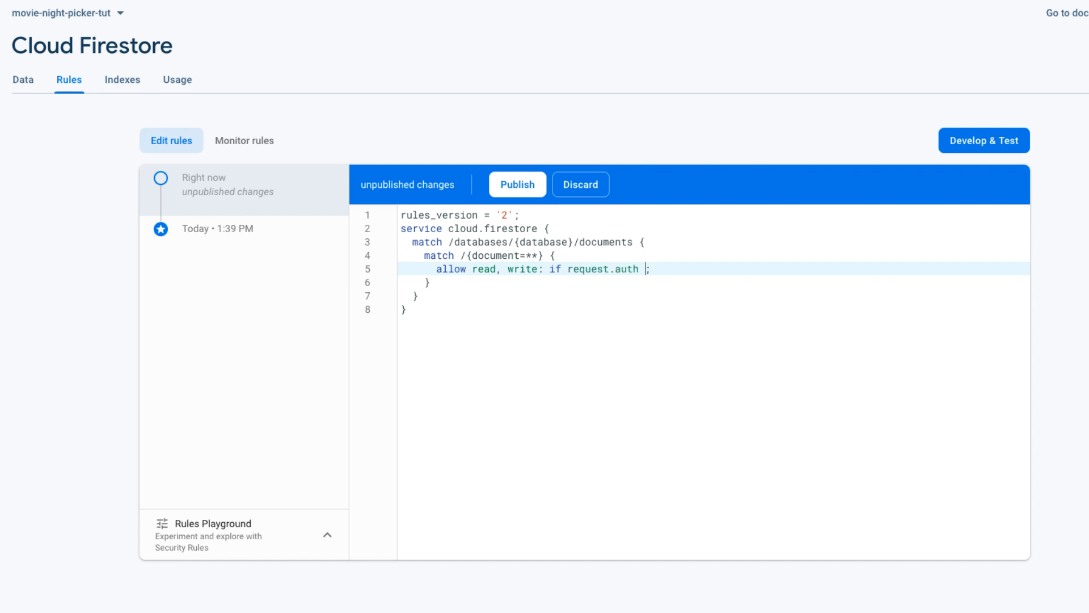
{"action": "type", "text": "!= null"}
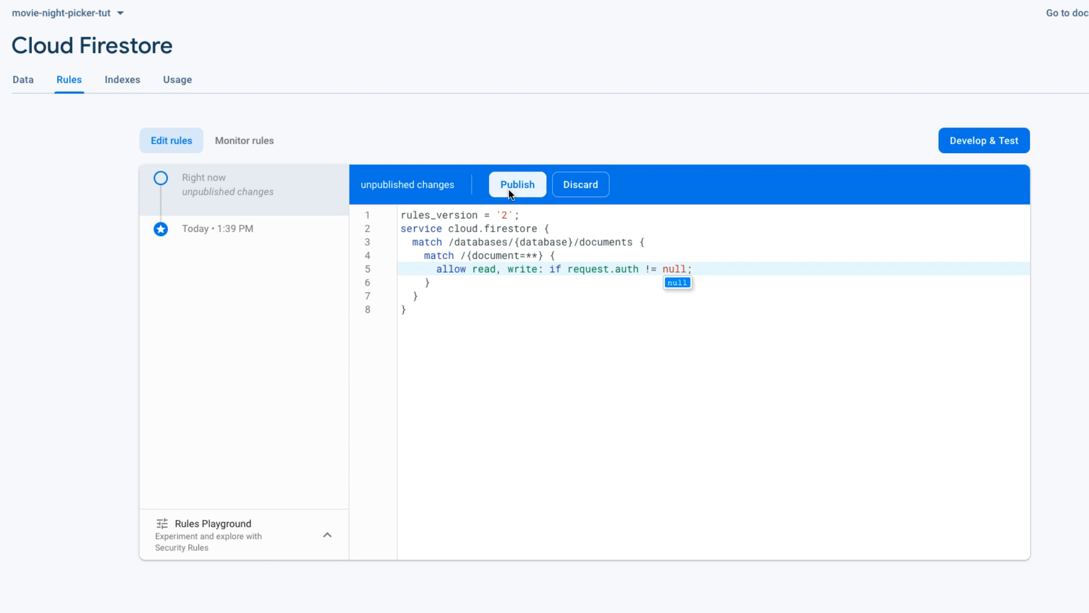
{"action": "left_click", "coordinate": [517, 184]}
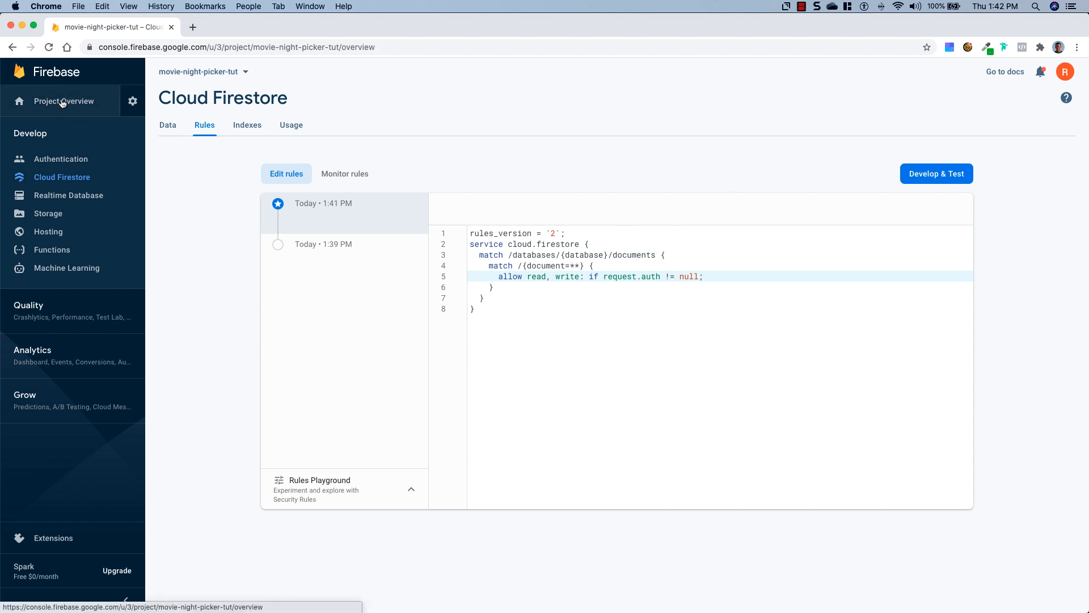
- From Project Overview, register a web app nicknamed 'Movie Night Picker'
{"action": "left_click", "coordinate": [63, 101]}
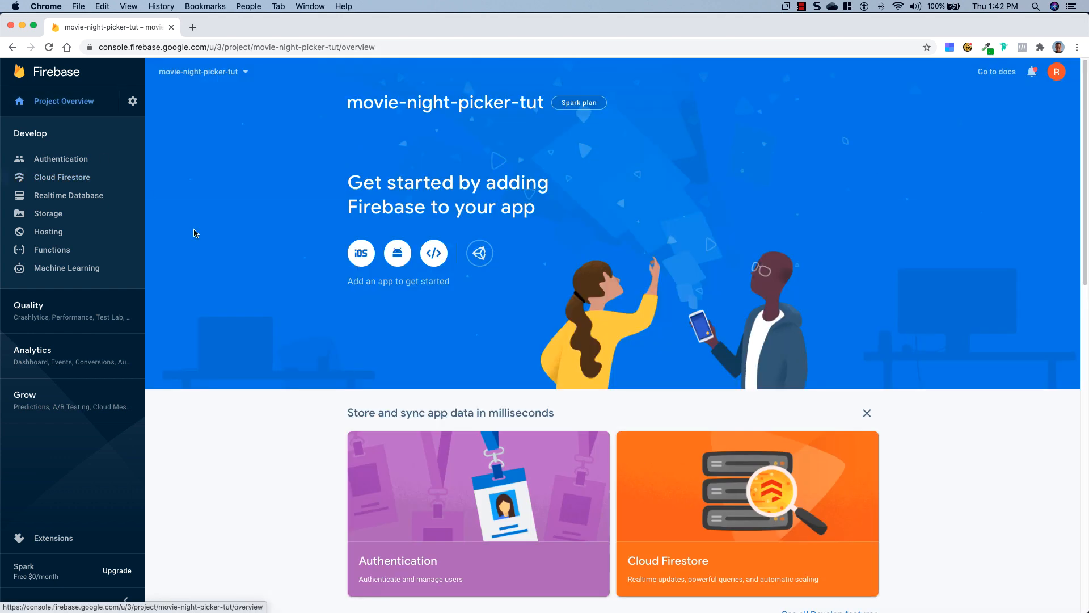
{"action": "left_click", "coordinate": [433, 253]}
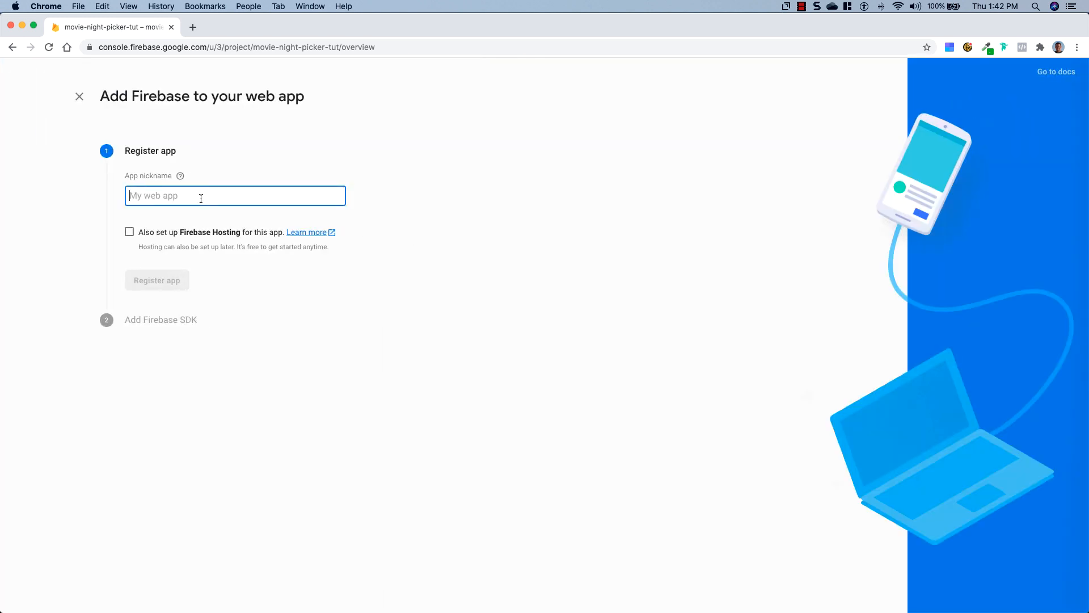
{"action": "type", "text": "Movie N"}
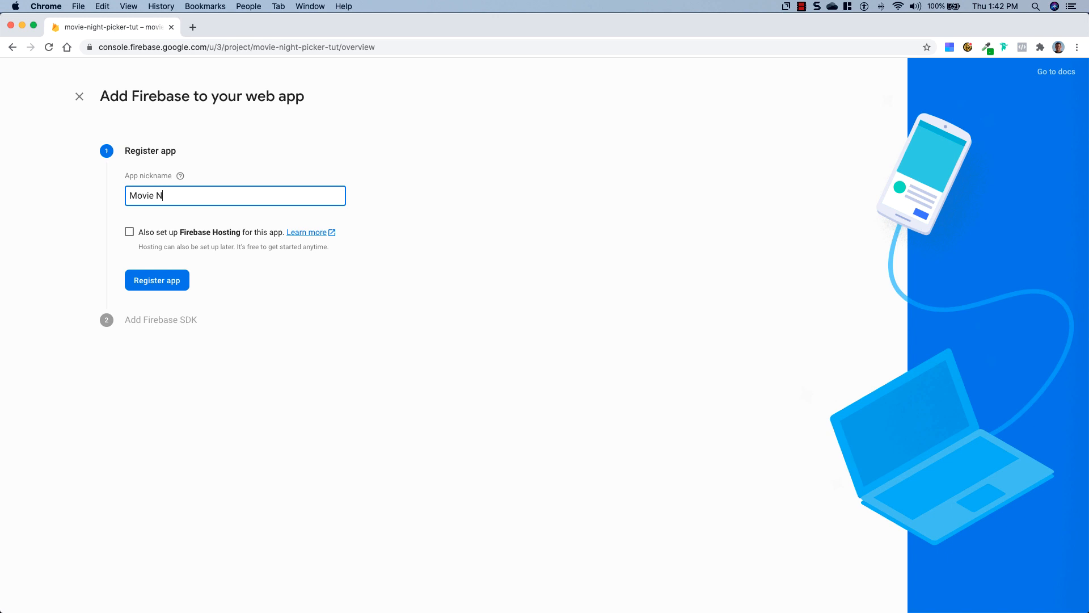
{"action": "type", "text": "ight Picker"}
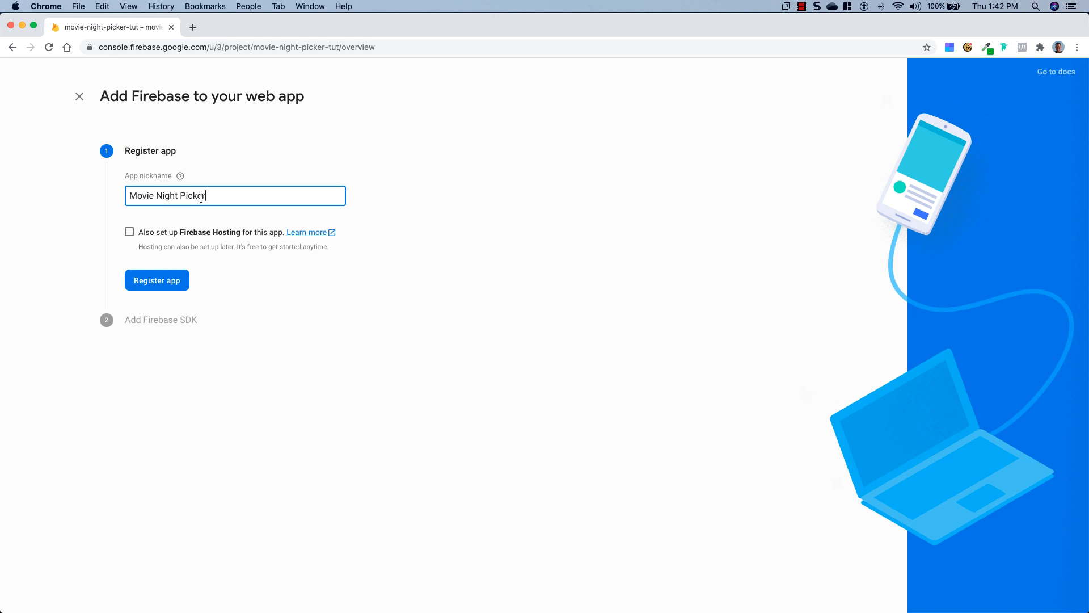
{"action": "left_click", "coordinate": [156, 280]}
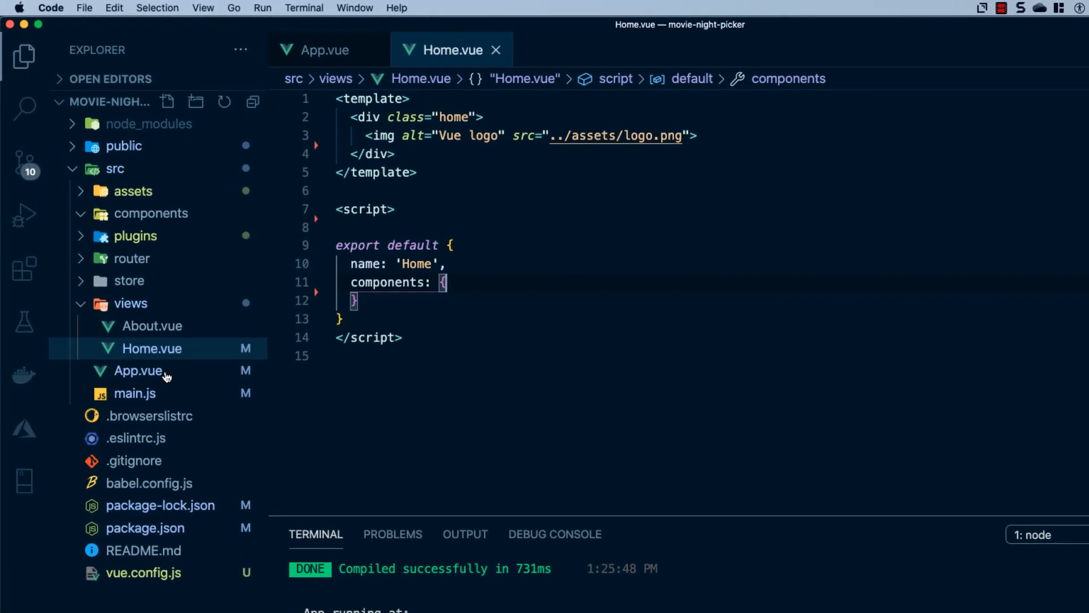
- In main.js, add a firebase import and begin 'export const db = firebase.fi' after initializeApp
{"action": "left_click", "coordinate": [134, 394]}
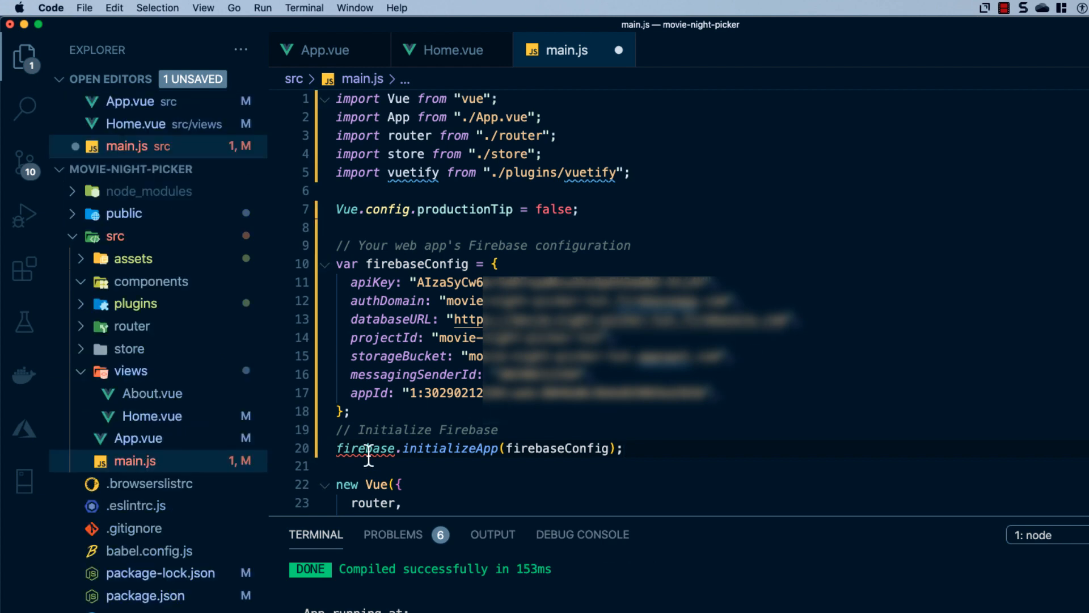
{"action": "mouse_move", "coordinate": [655, 170]}
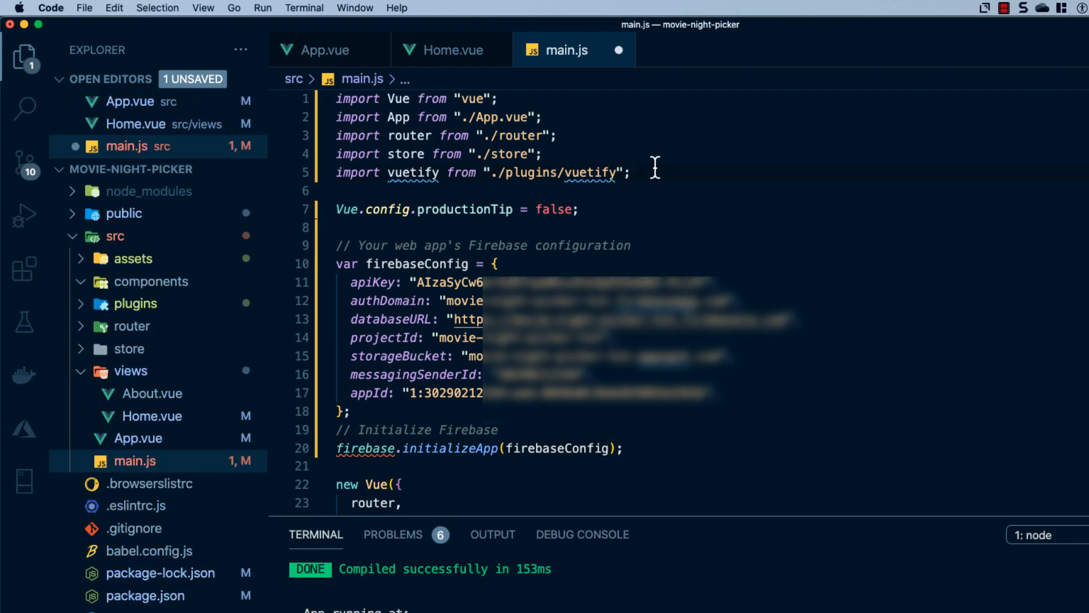
{"action": "type", "text": "import firebase from 'firebase"}
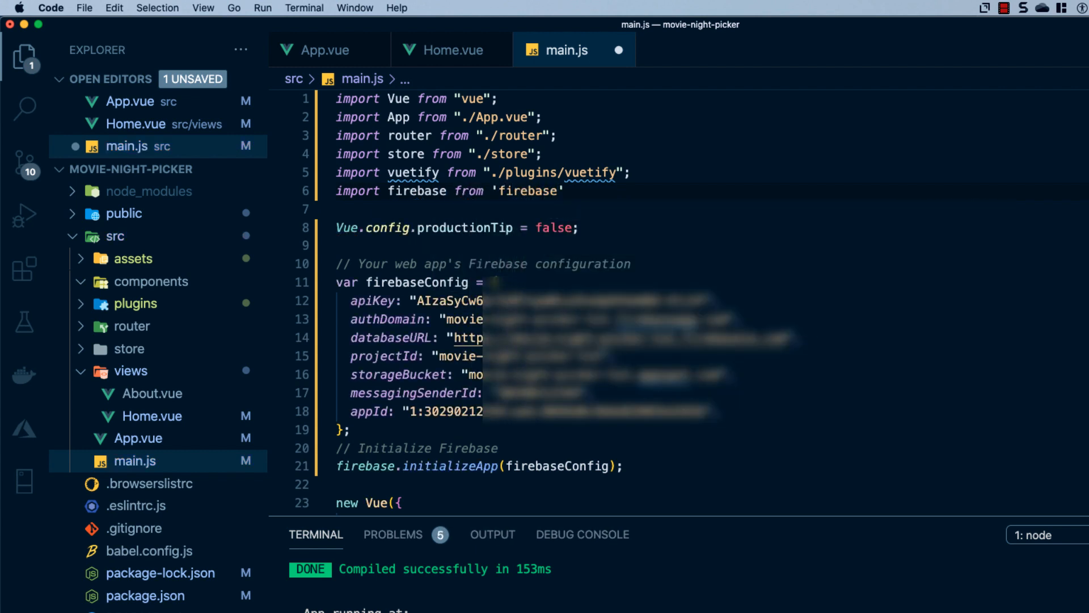
{"action": "scroll", "scroll_direction": "down", "scroll_amount": 3}
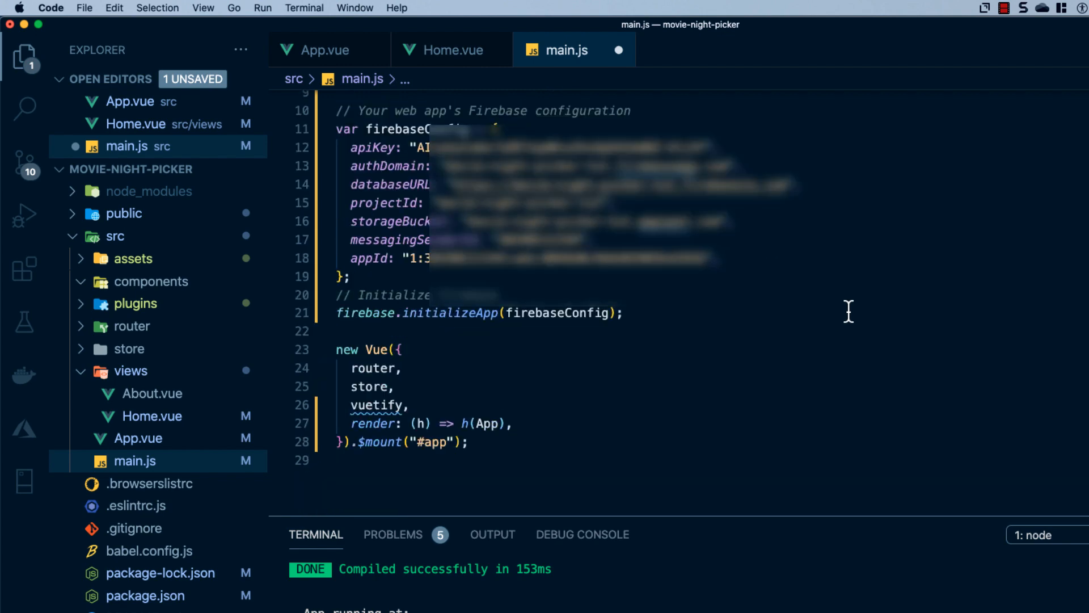
{"action": "left_click", "coordinate": [625, 313]}
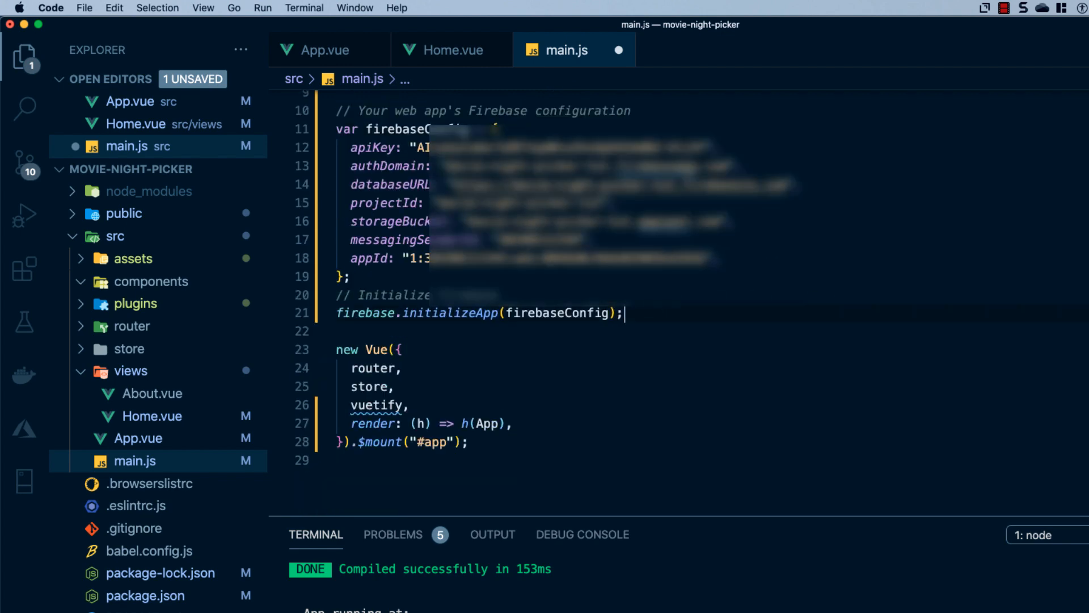
{"action": "type", "text": "export"}
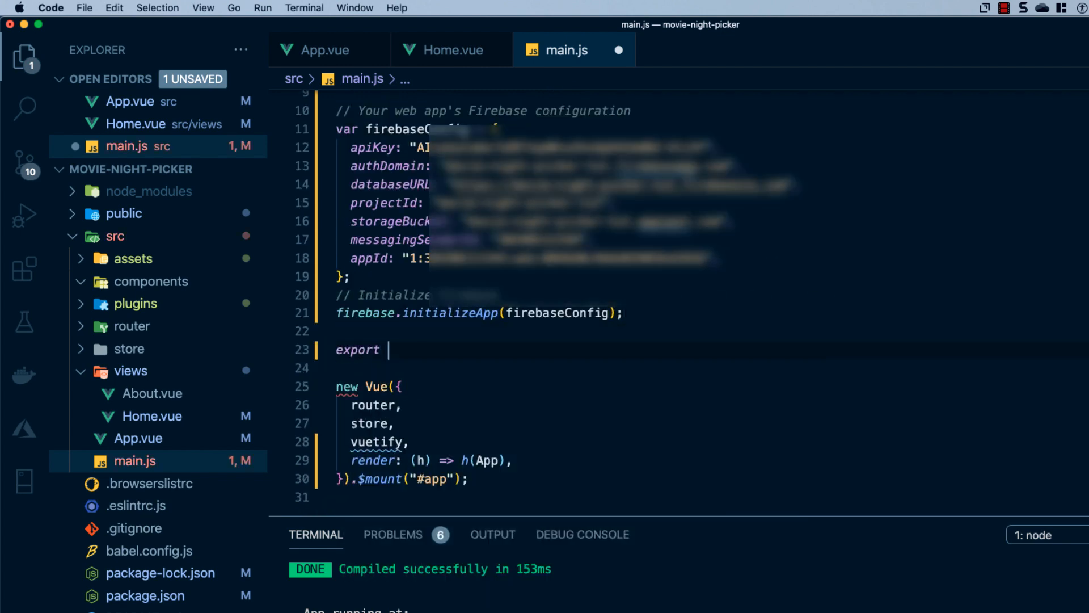
{"action": "type", "text": "const db ="}
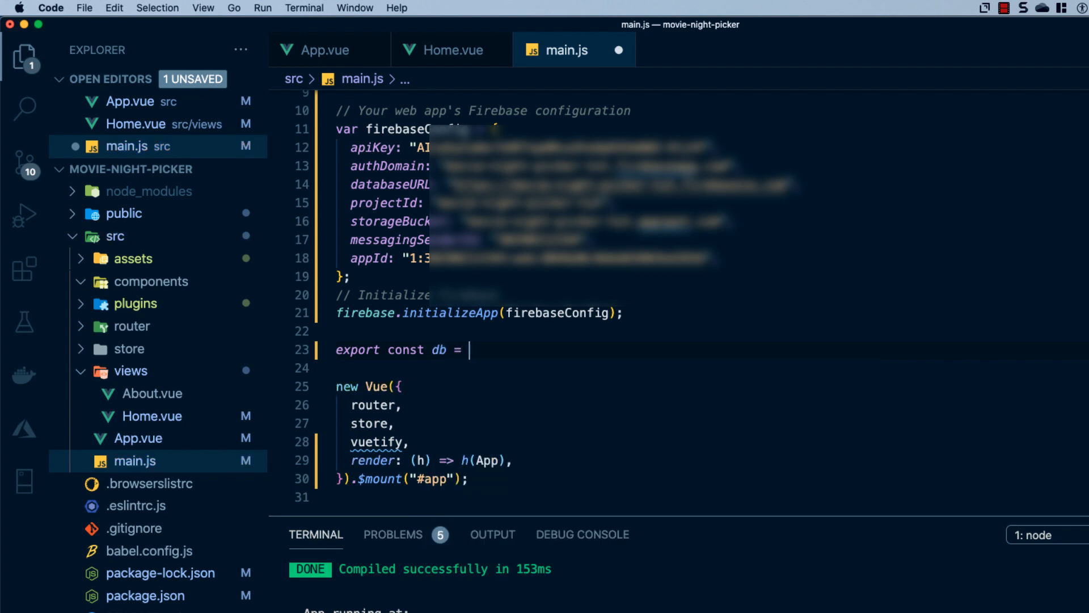
{"action": "type", "text": "firebase.fi"}
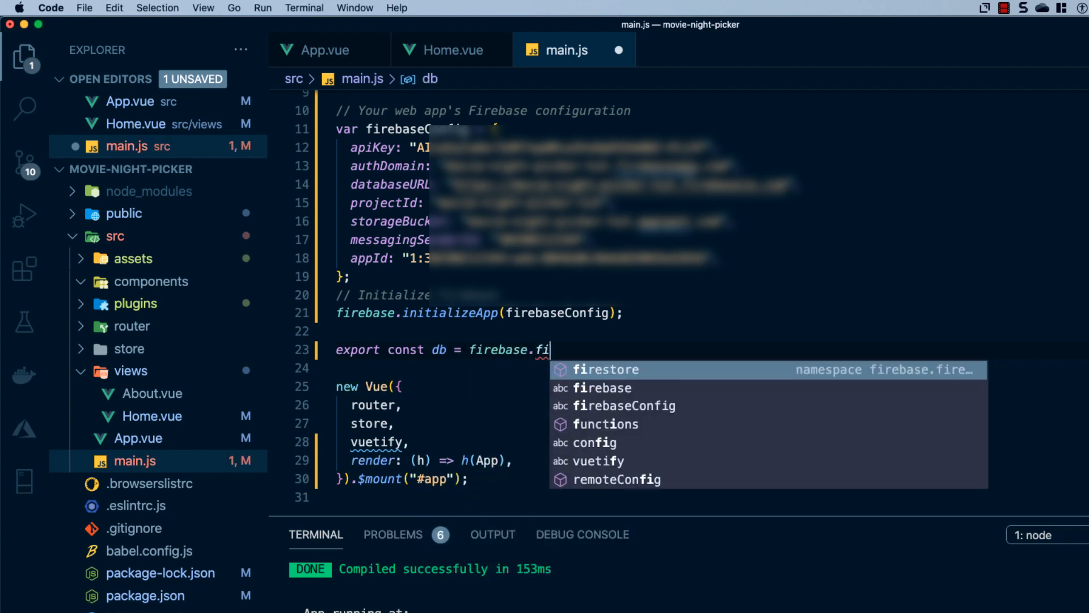